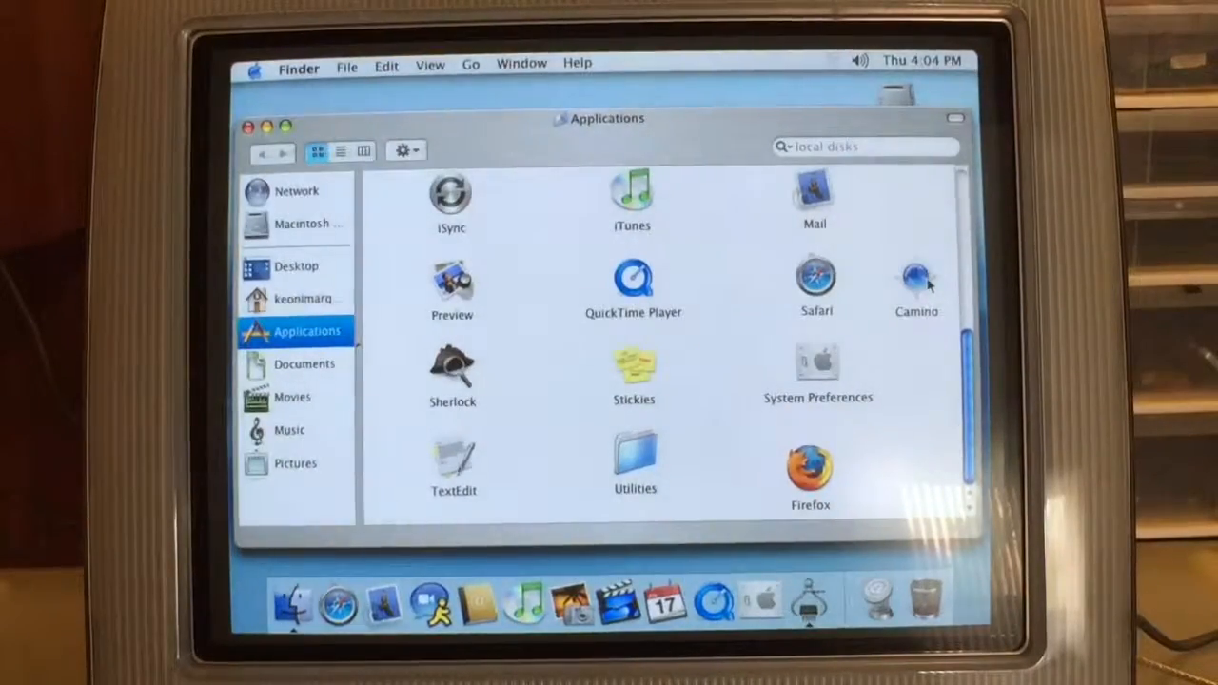
Launch Camino from the Applications folder in Finder
click(913, 282)
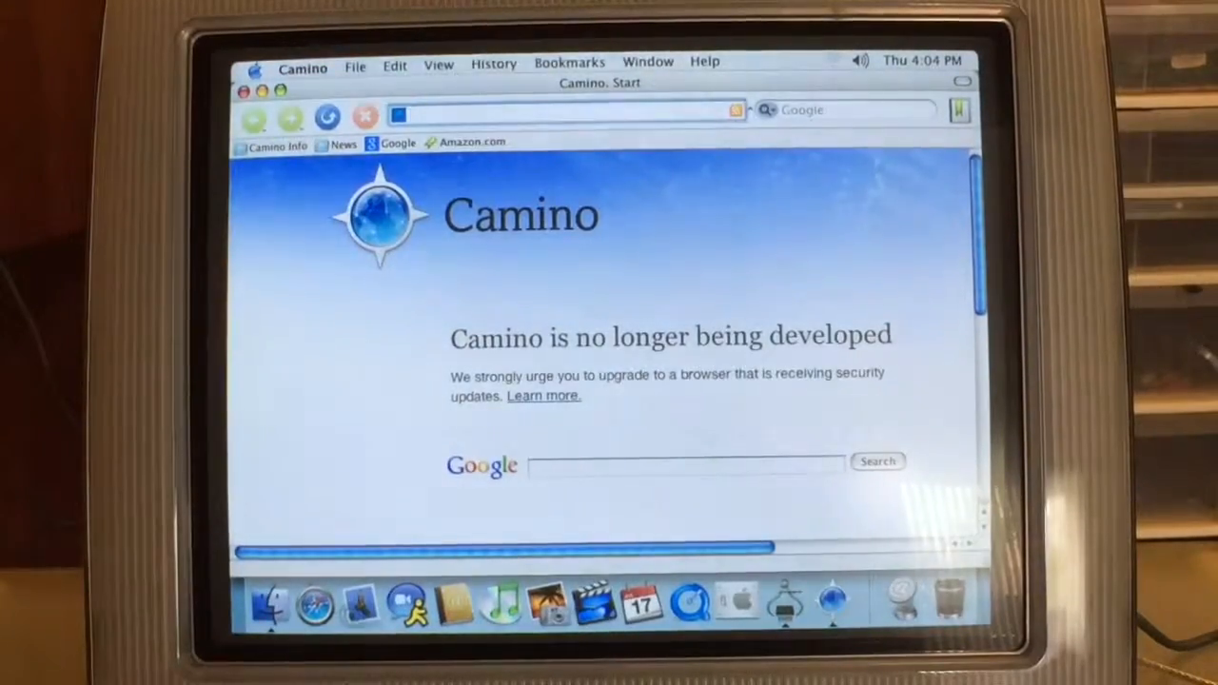
Enter the Yahoo address in the location bar and load its home page
text(goo)
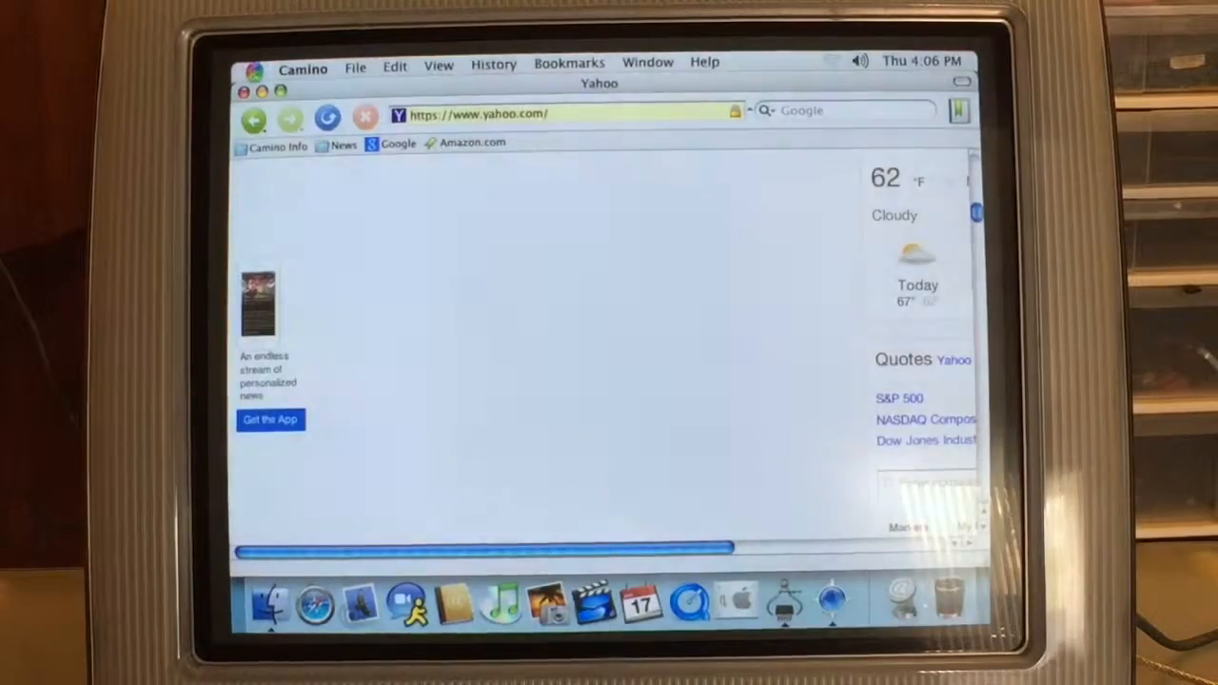
Choose System Preferences from the Apple menu so it opens over Camino
click(255, 69)
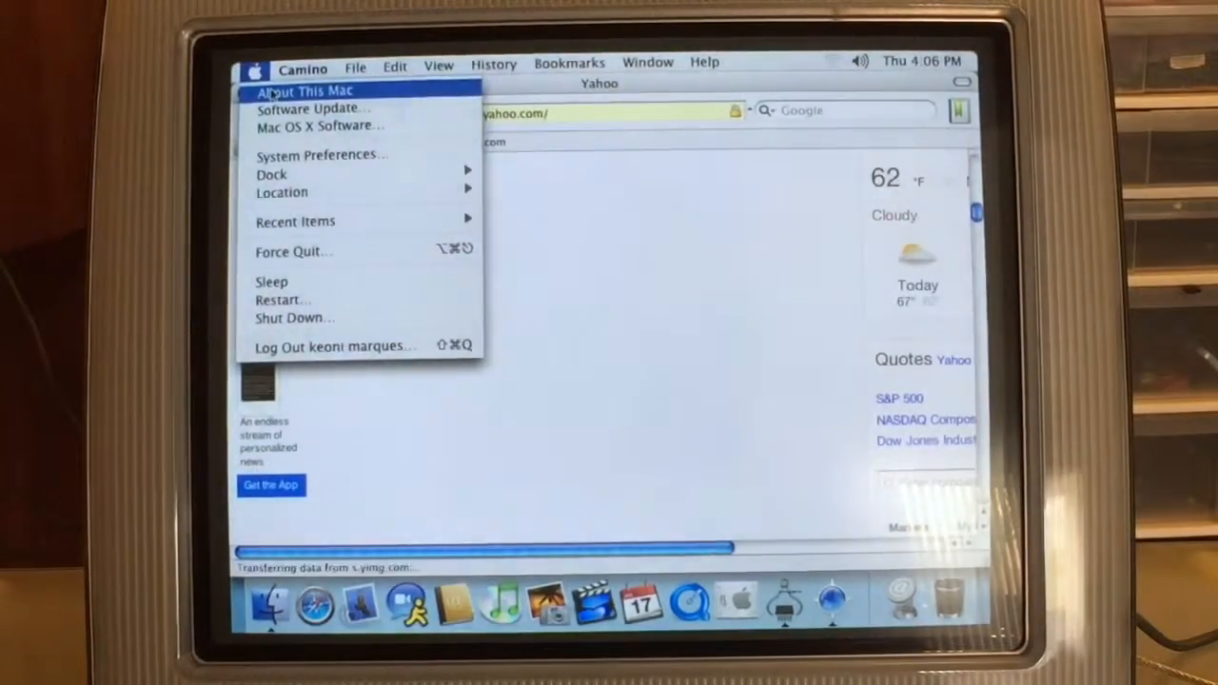
click(305, 91)
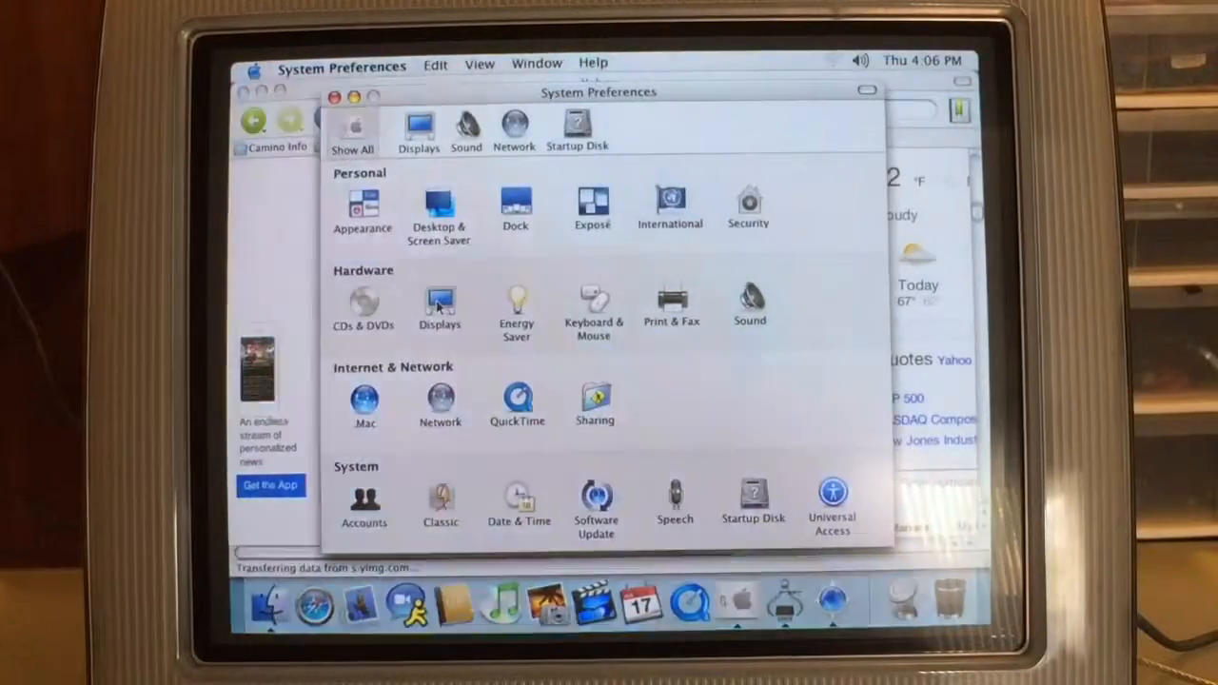
Review the Displays pane's resolution, colour and refresh-rate options
click(437, 301)
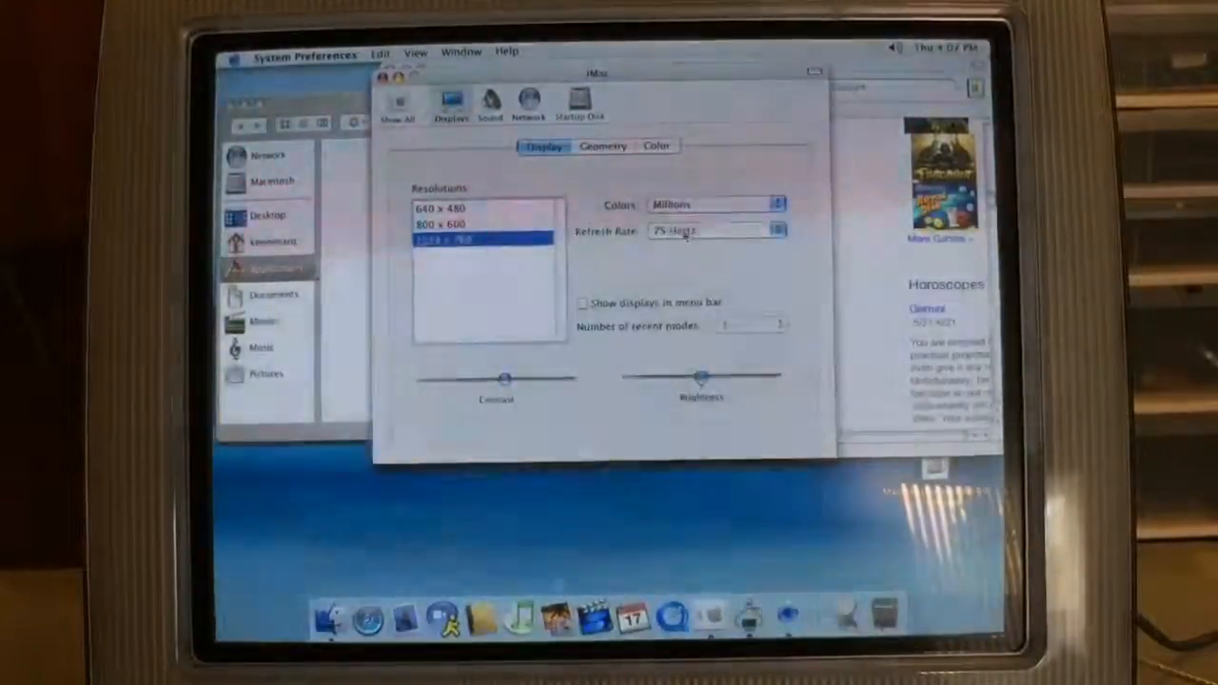
click(466, 224)
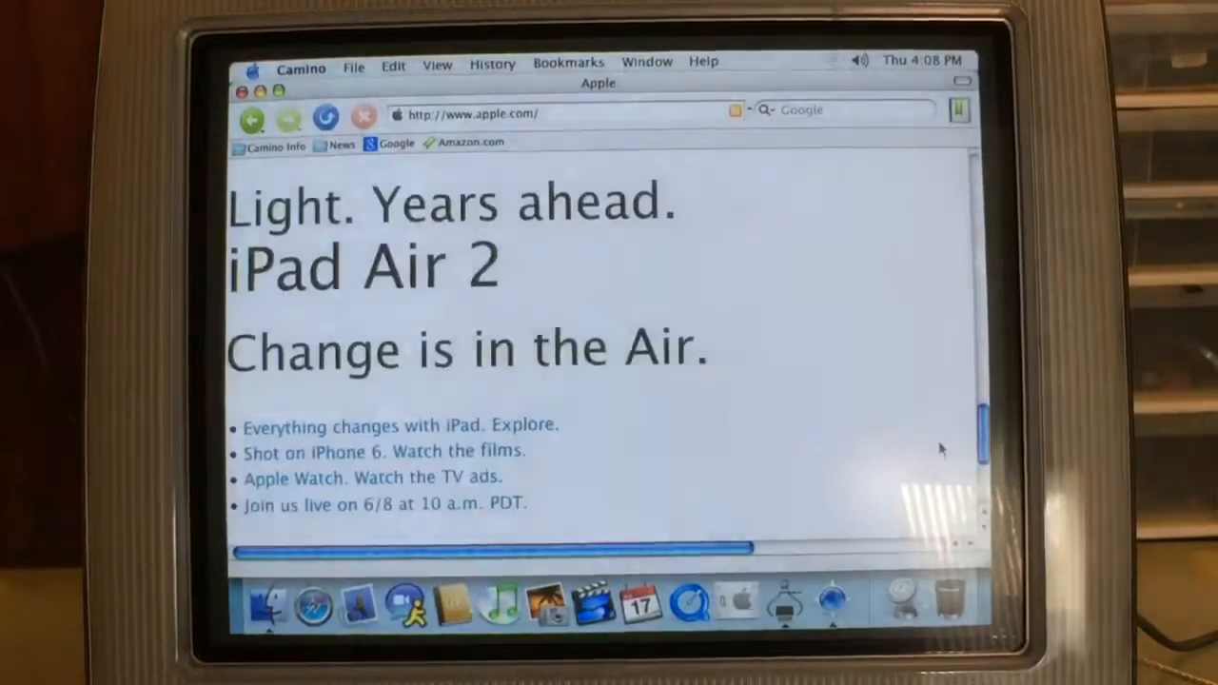
Scroll down Apple's homepage to the Watch, iPhone 6 and MacBook headlines
scroll(down, 3)
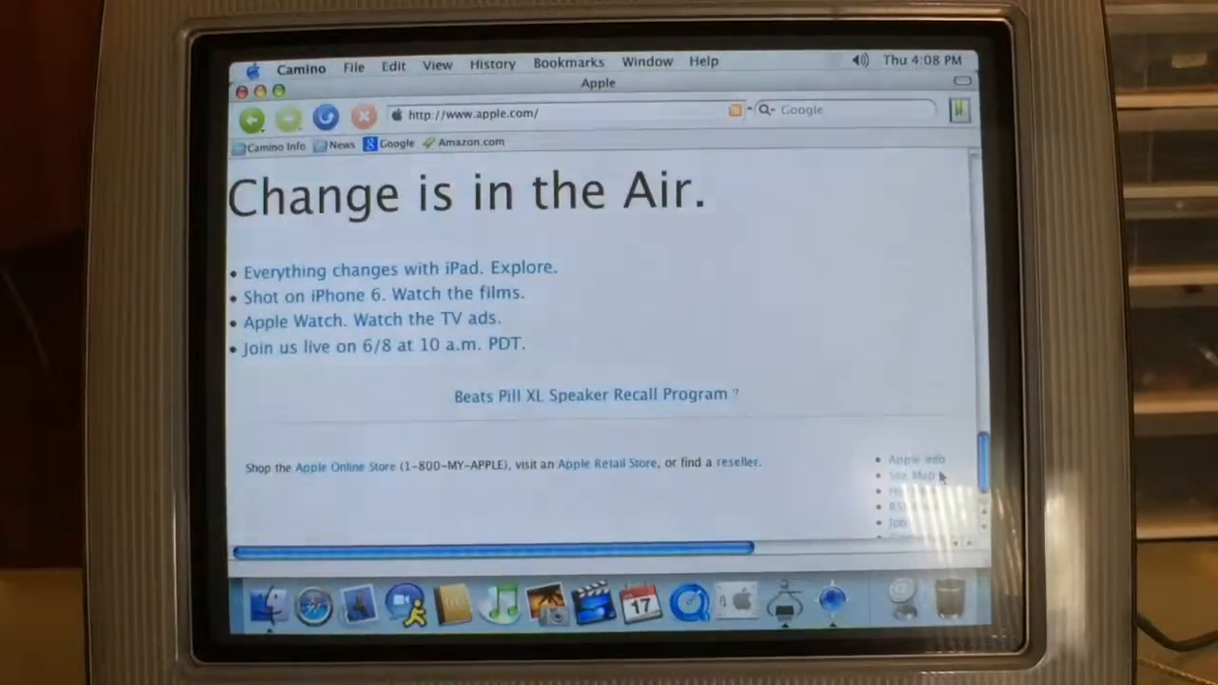
scroll(down, 3)
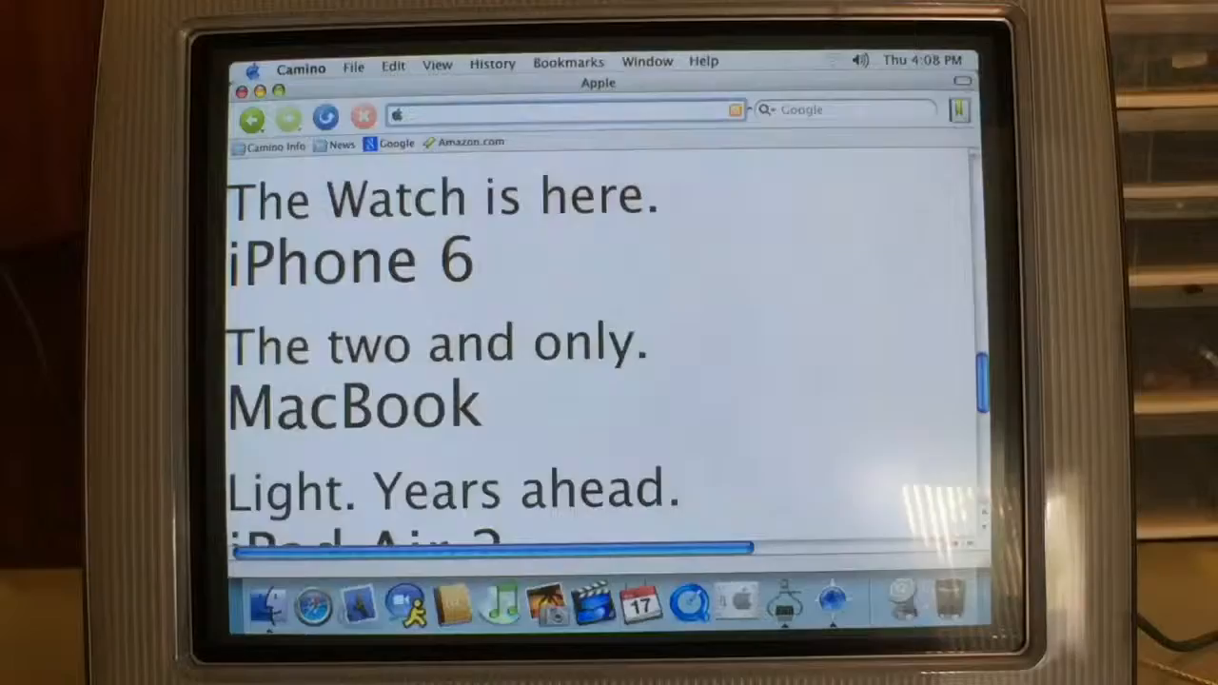
Load the Opinion Outpost site and scroll down to its Our Story section
text(opinionoutpost.com/)
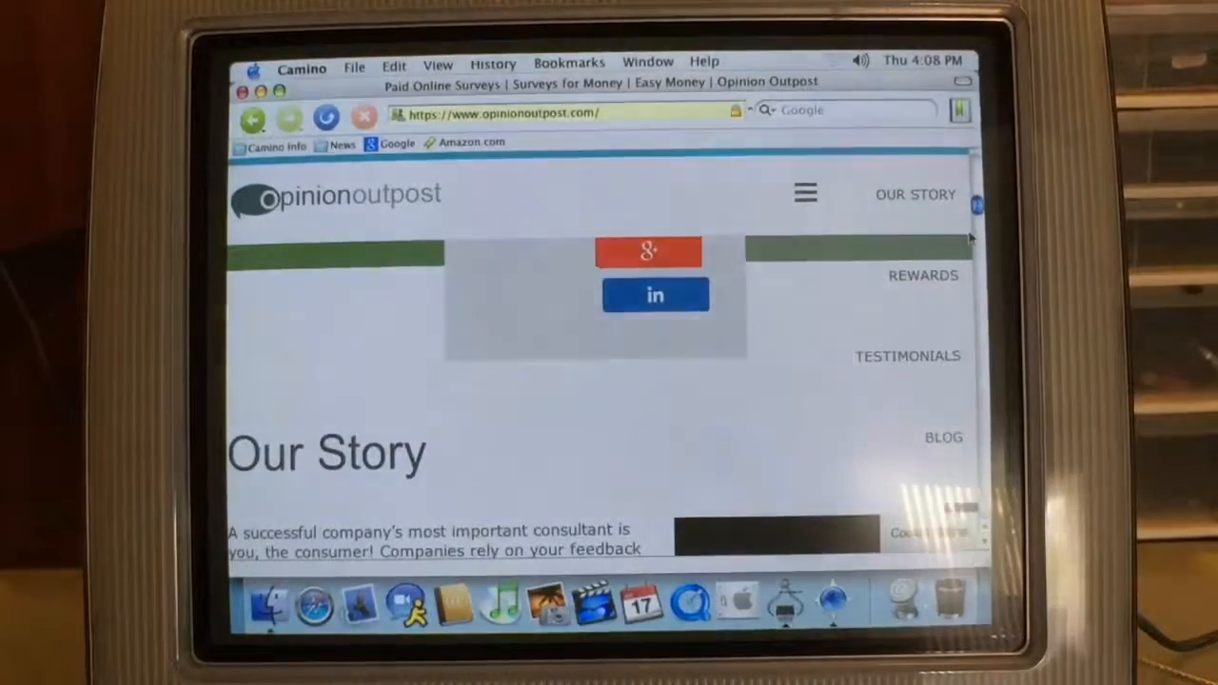
scroll(down, 3)
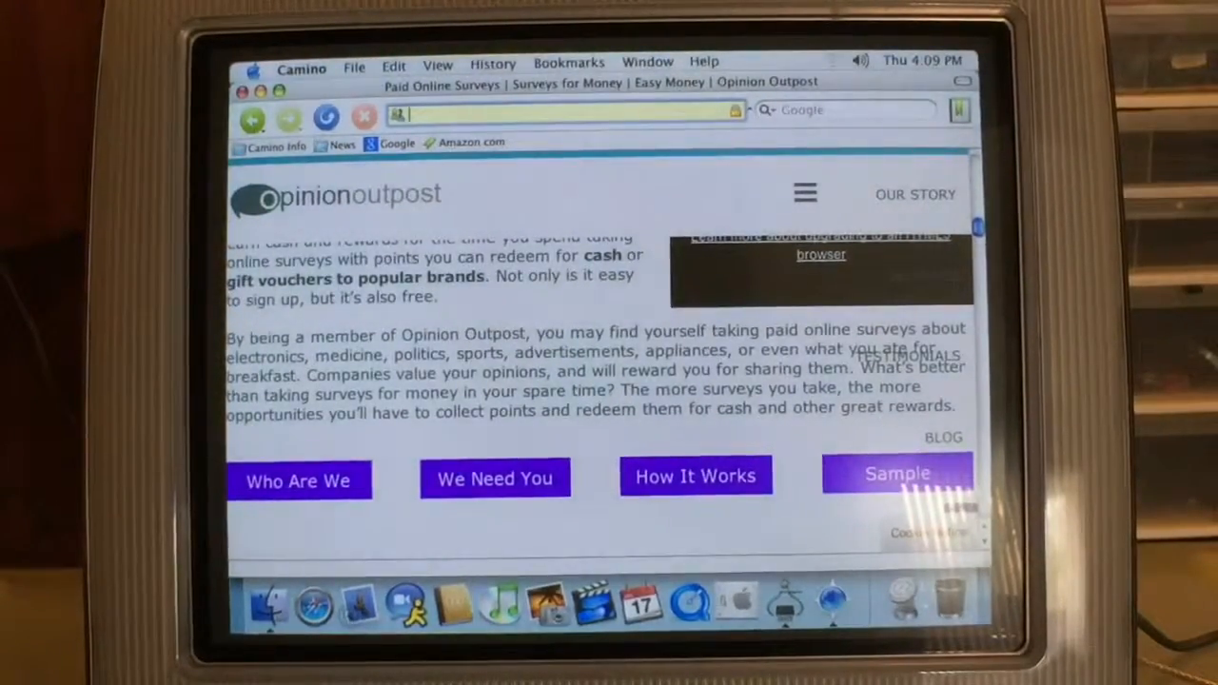
Enter nintendo.com in the address bar and go to the site
text(nintendo)
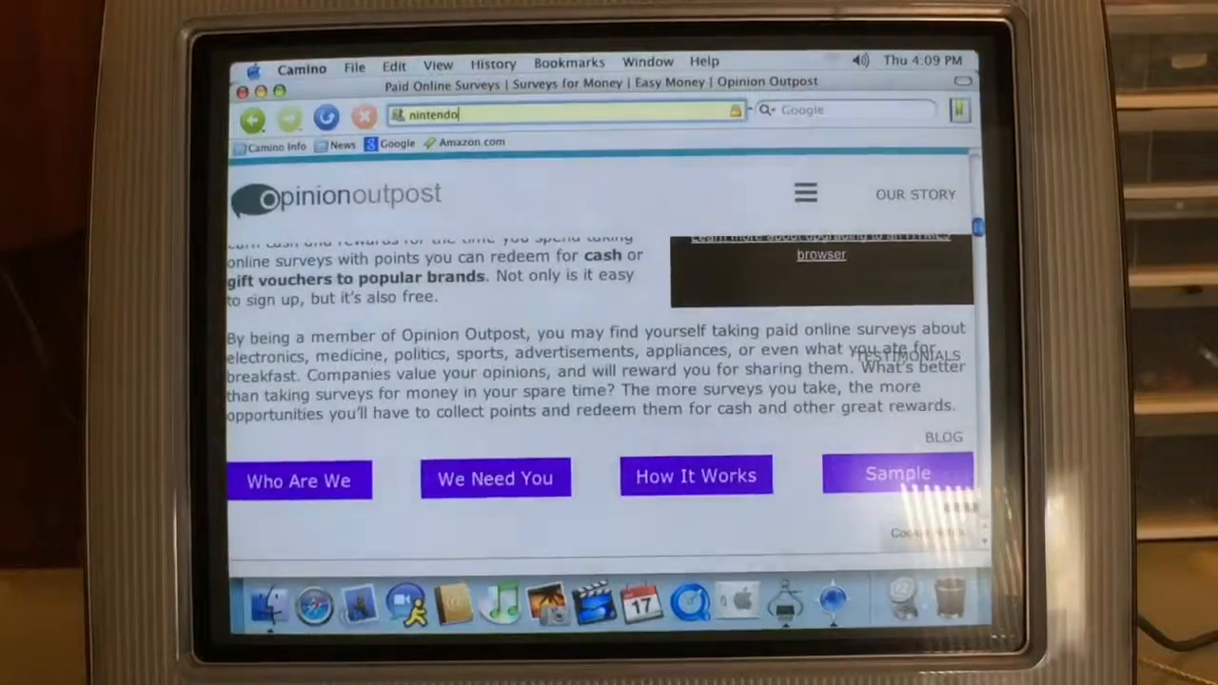
text(.com/)
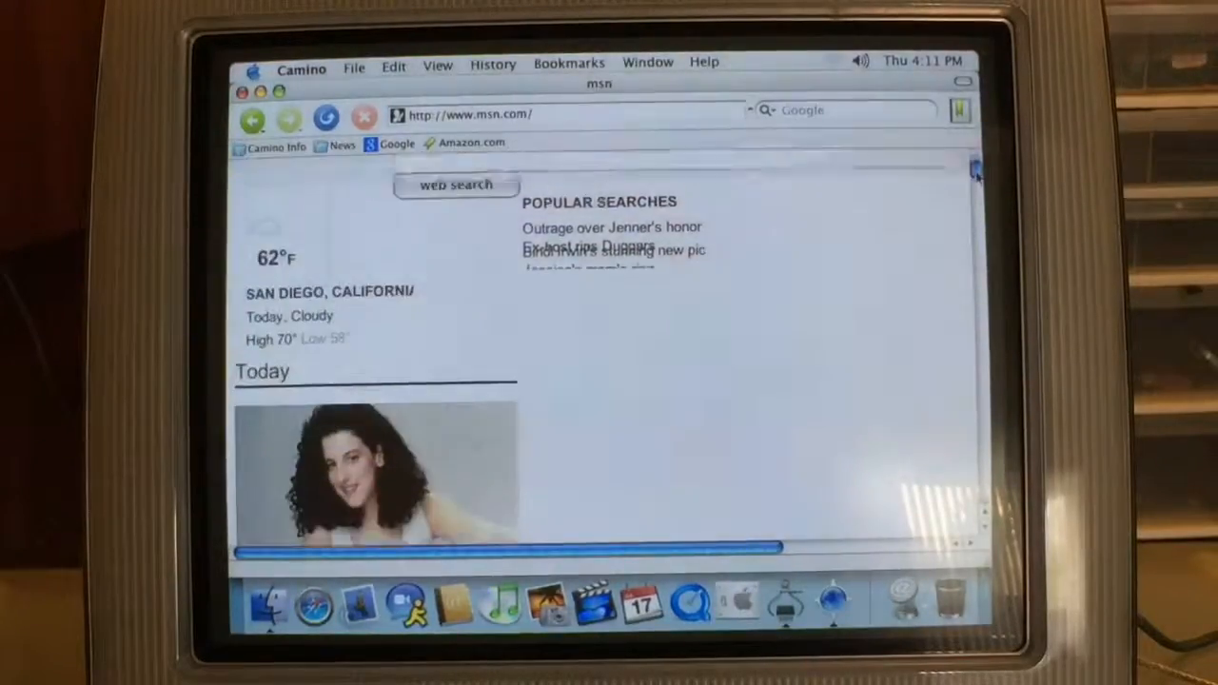
Scroll down through the MSN homepage's news sections and stories
scroll(down, 3)
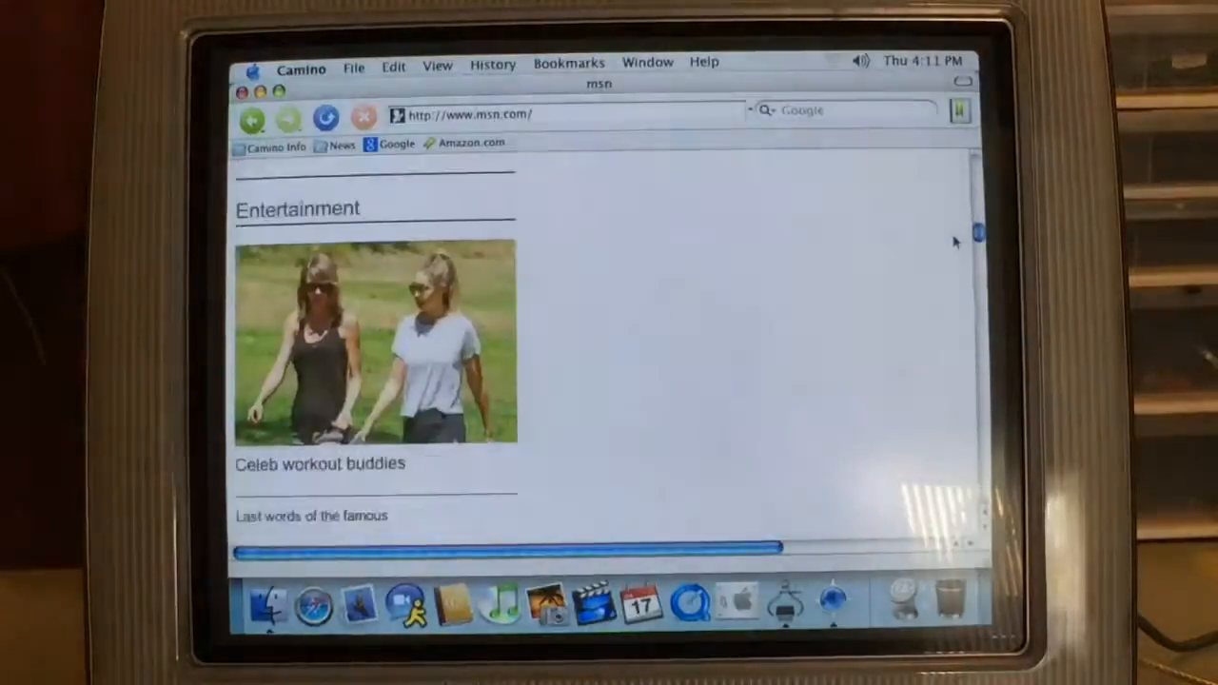
scroll(down, 3)
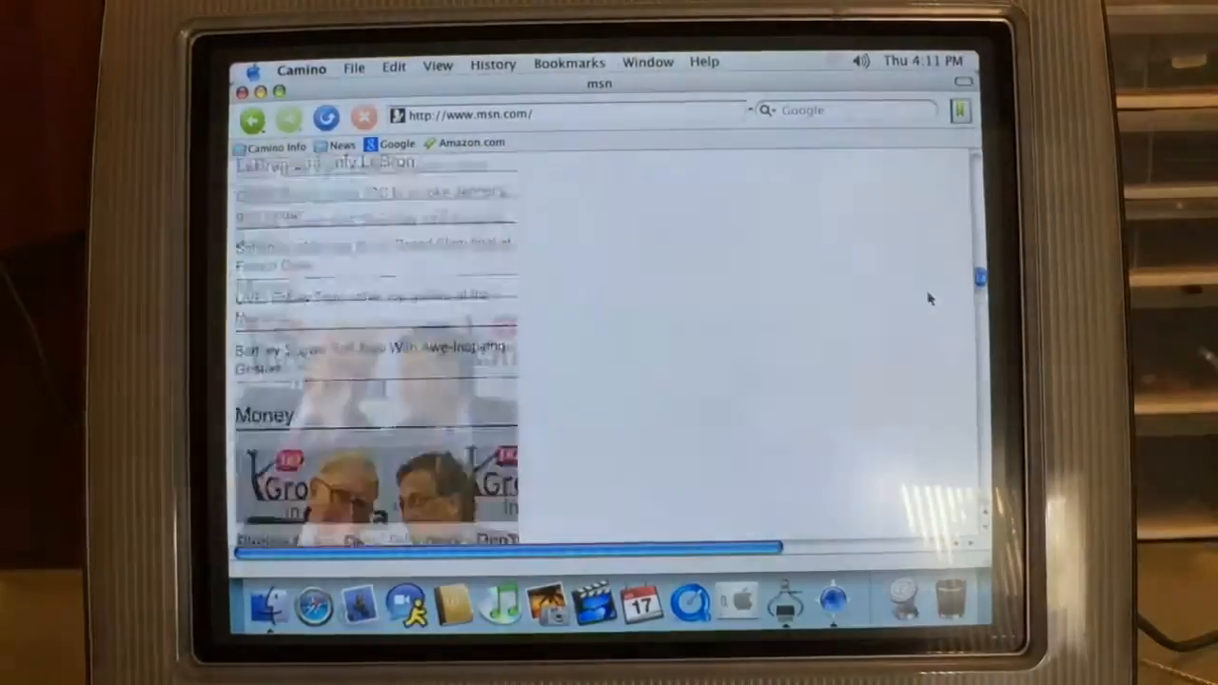
scroll(down, 3)
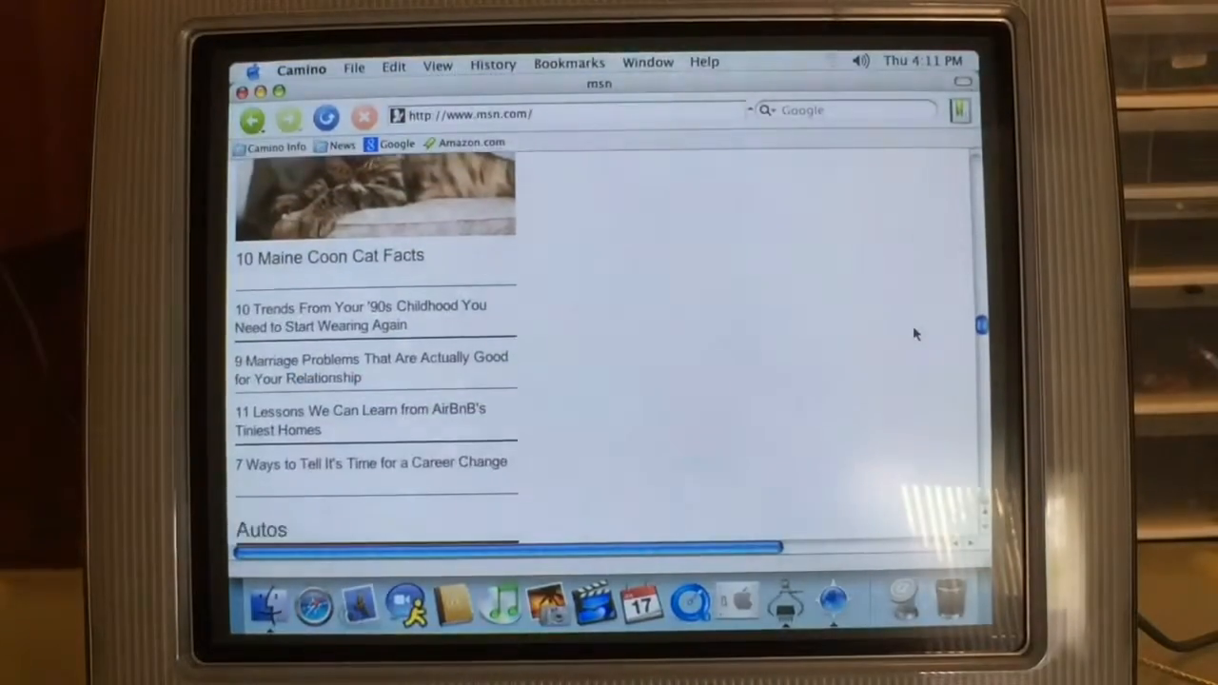
scroll(down, 3)
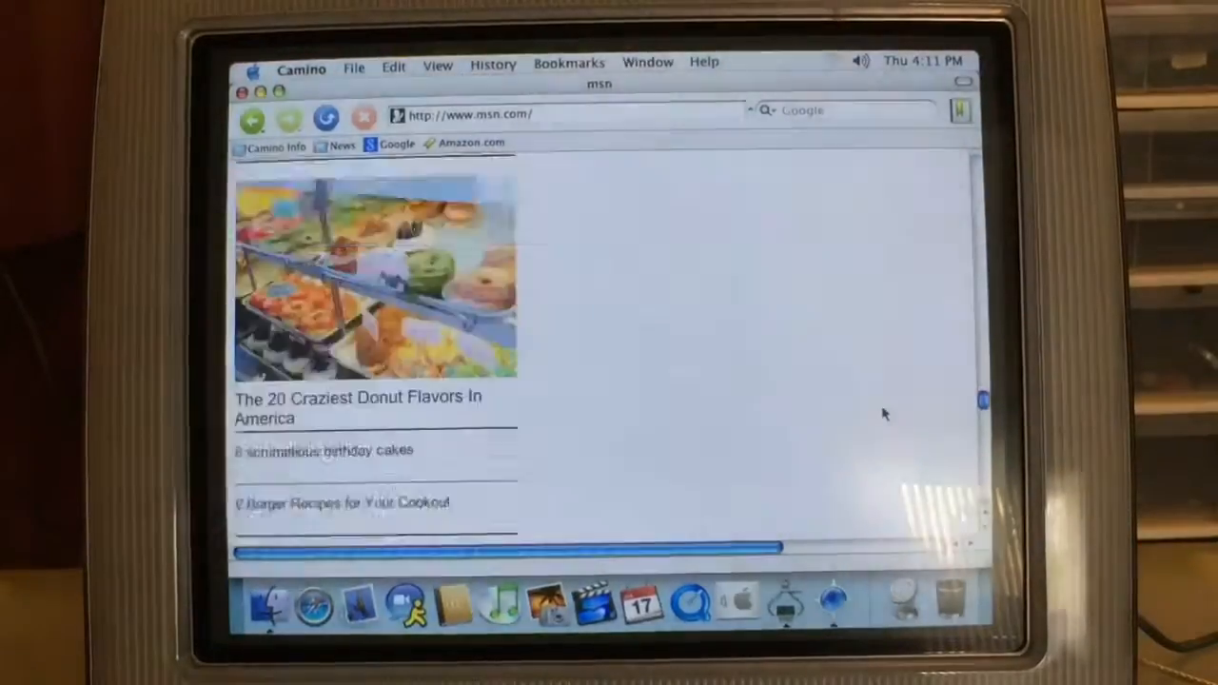
scroll(down, 3)
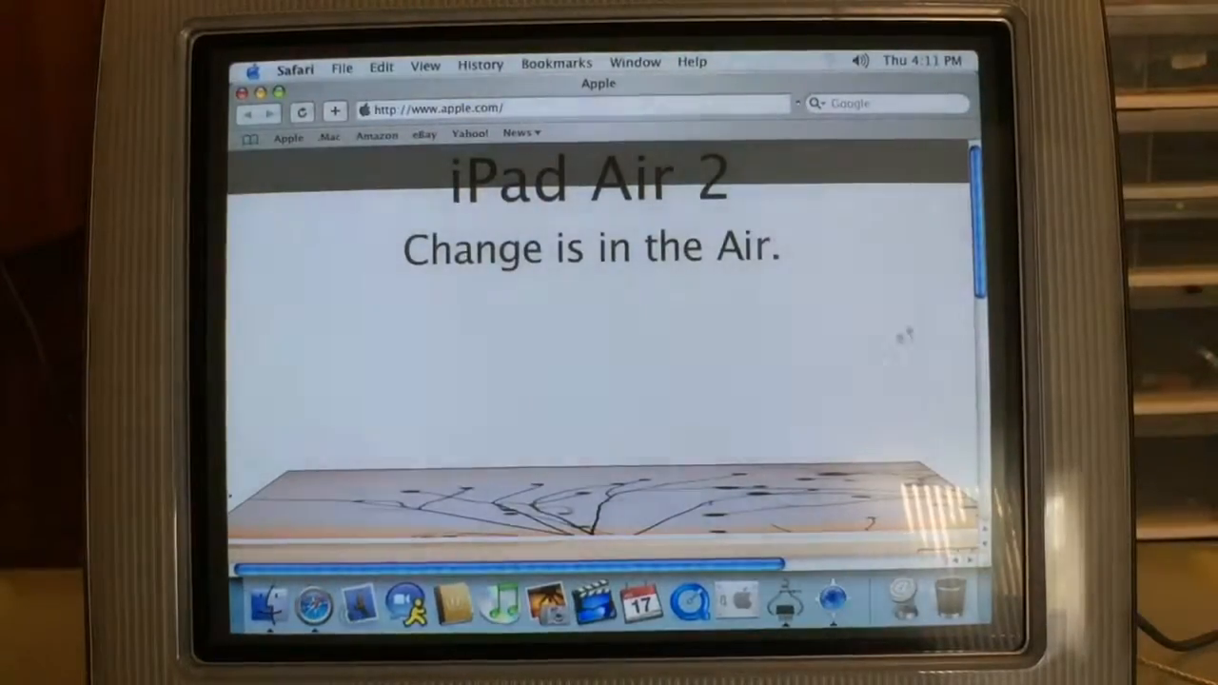
From apple.com in Safari, load msn.com and scroll through its stories
scroll(down, 3)
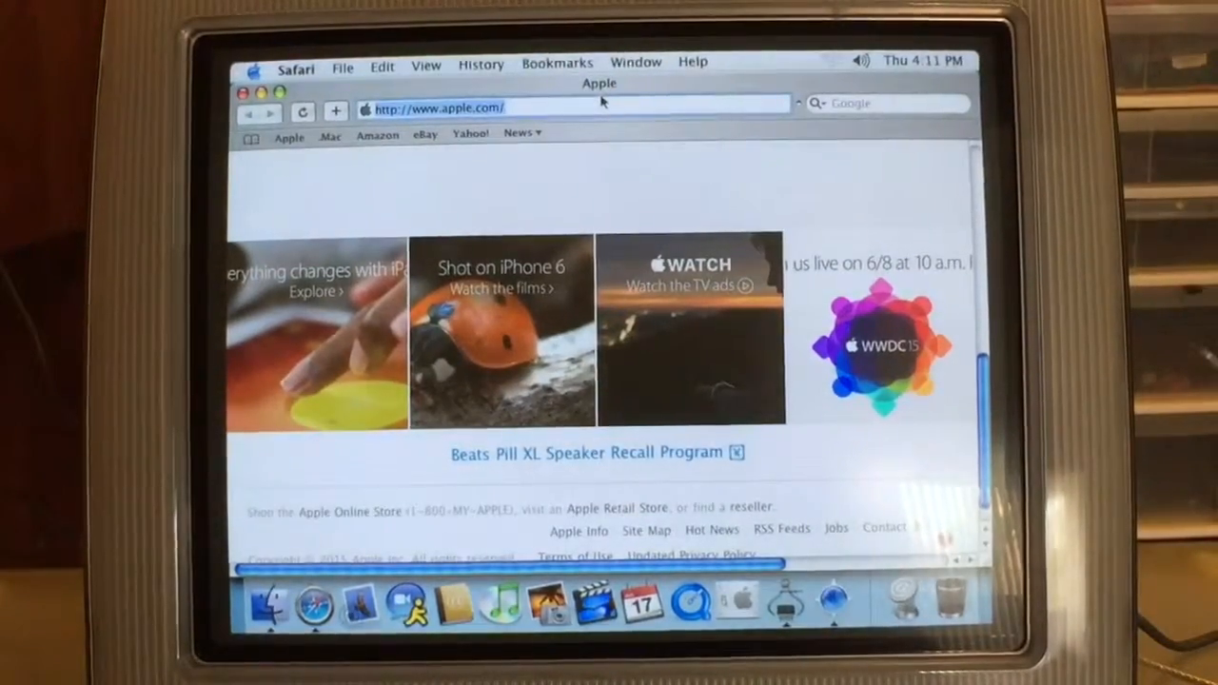
text(msn)
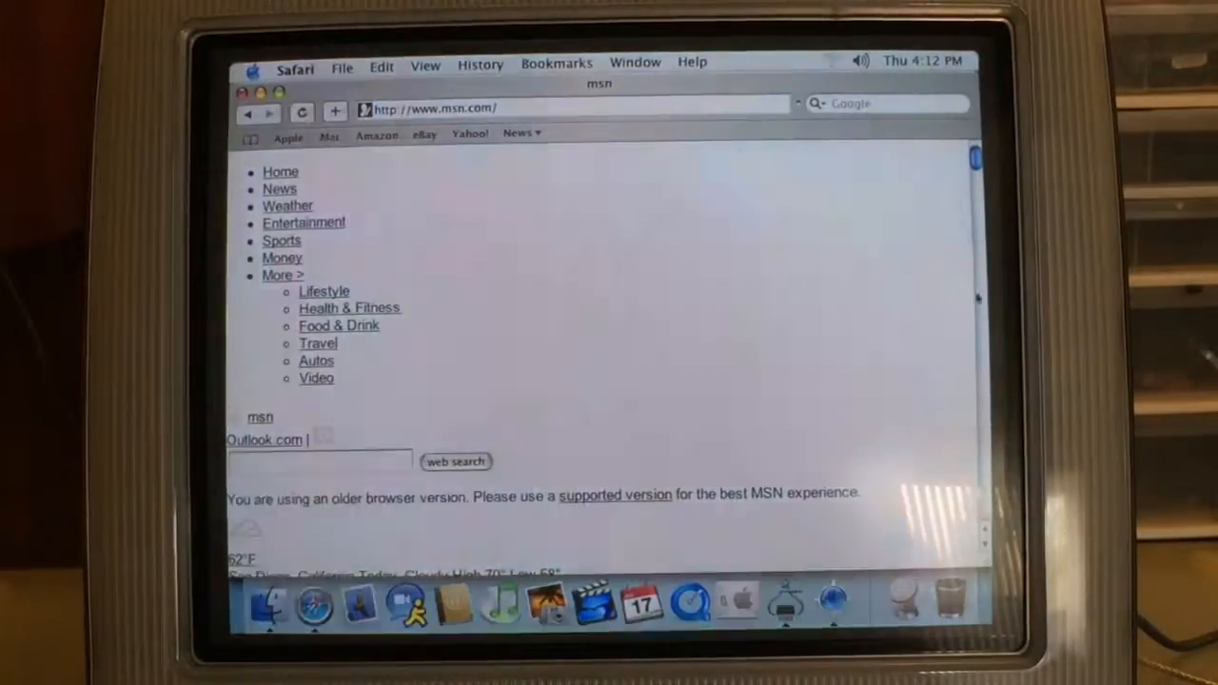
scroll(down, 3)
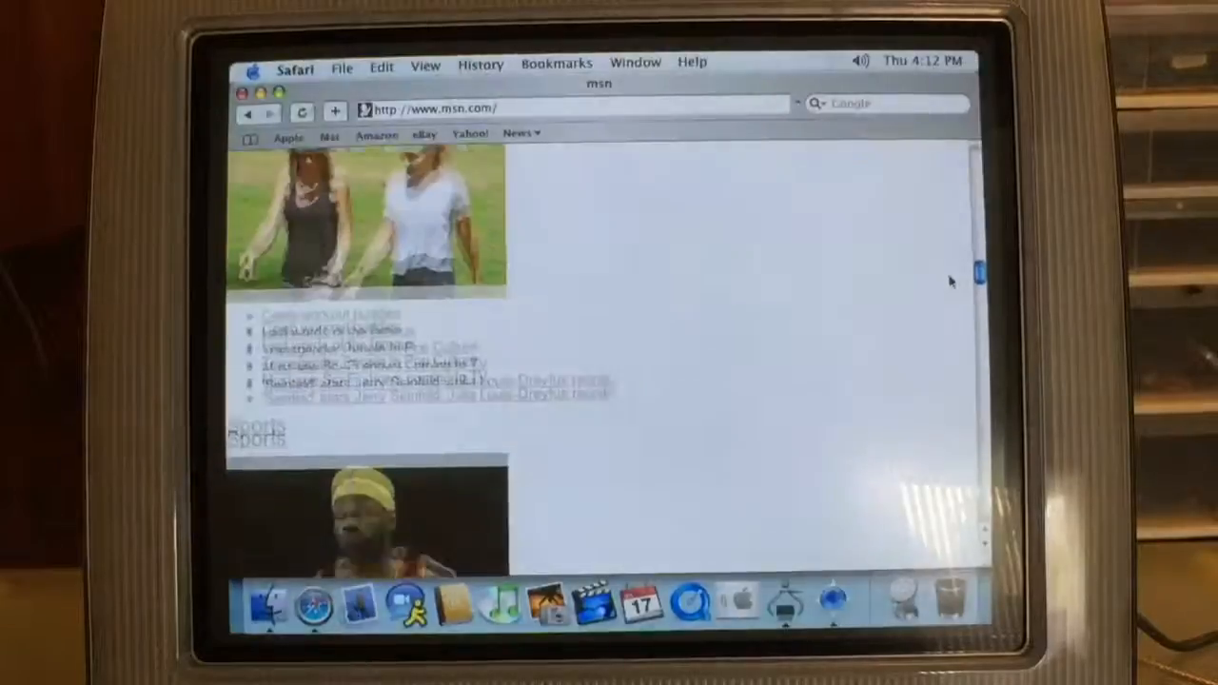
scroll(down, 3)
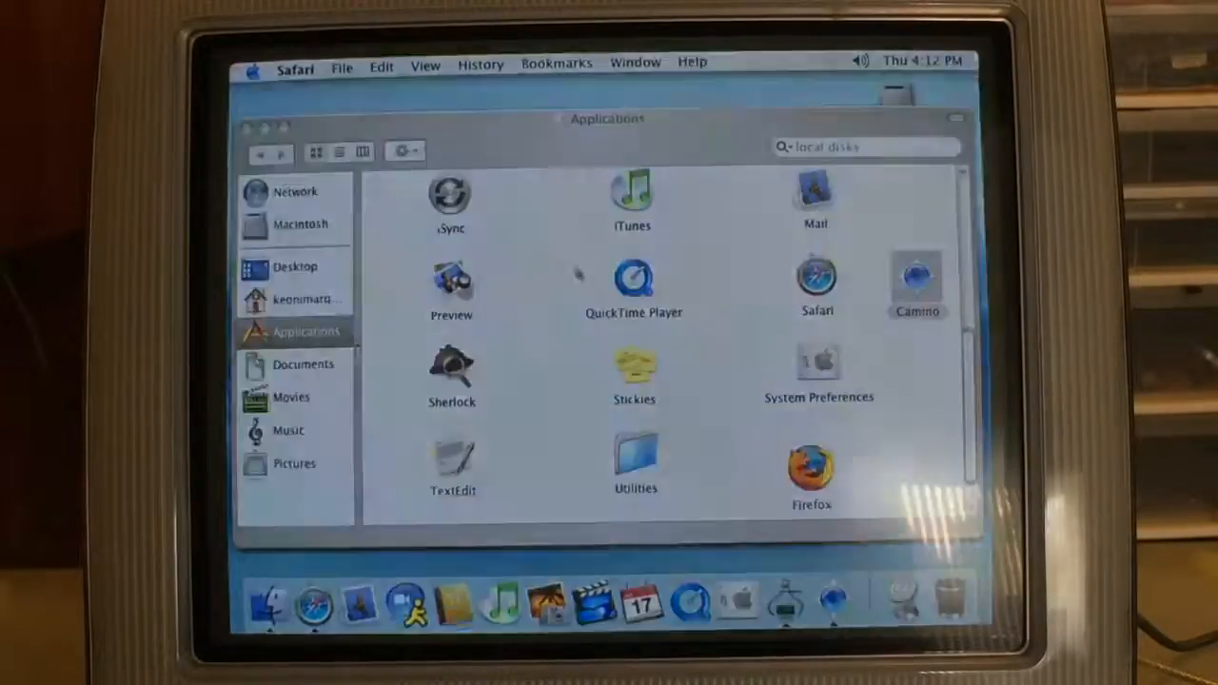
Launch Firefox from the Applications window, load msn.com and scroll its page
click(811, 467)
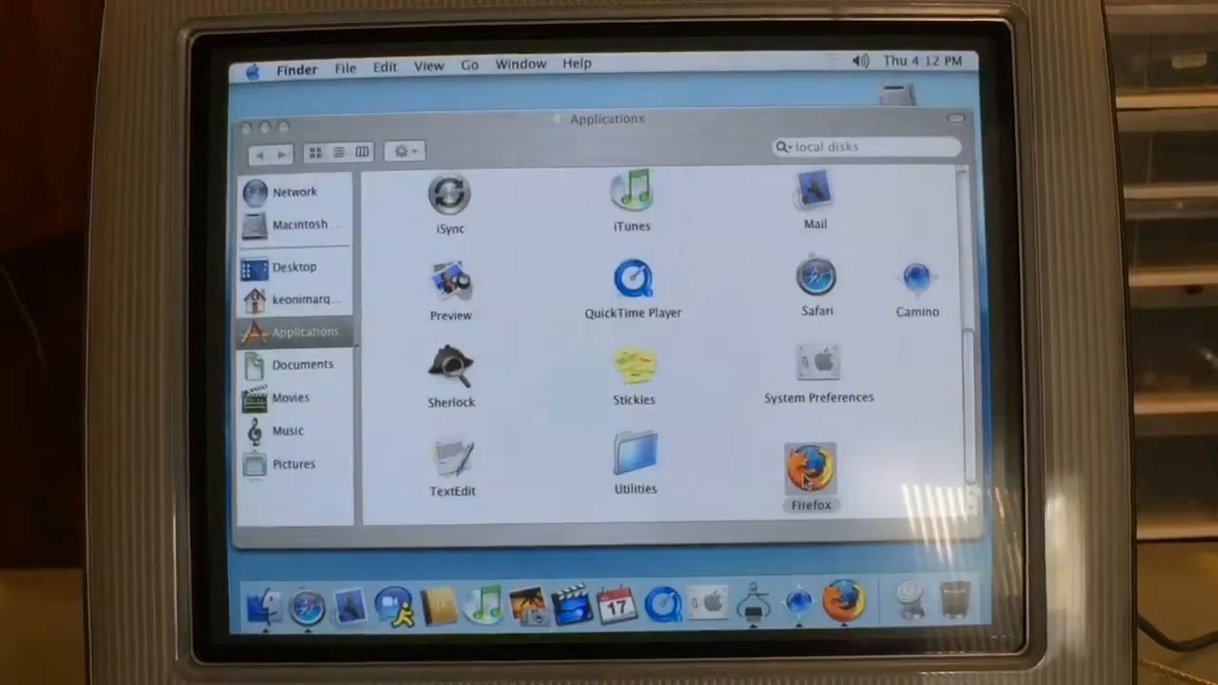
double_click(807, 463)
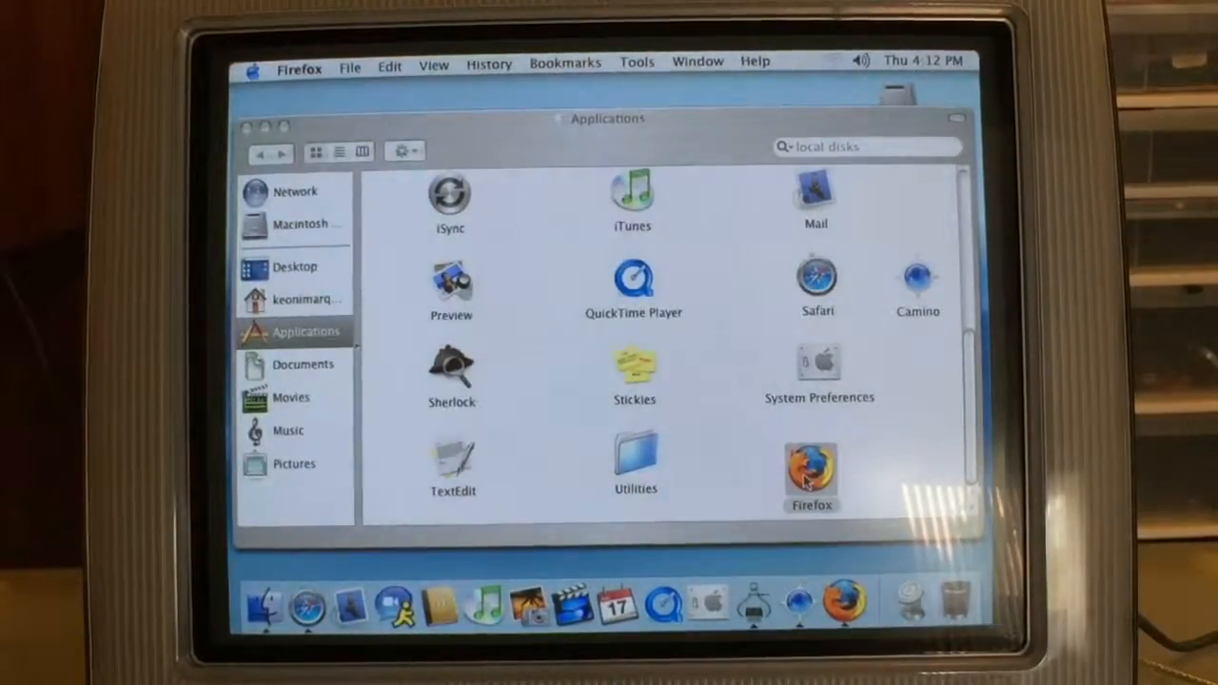
double_click(811, 467)
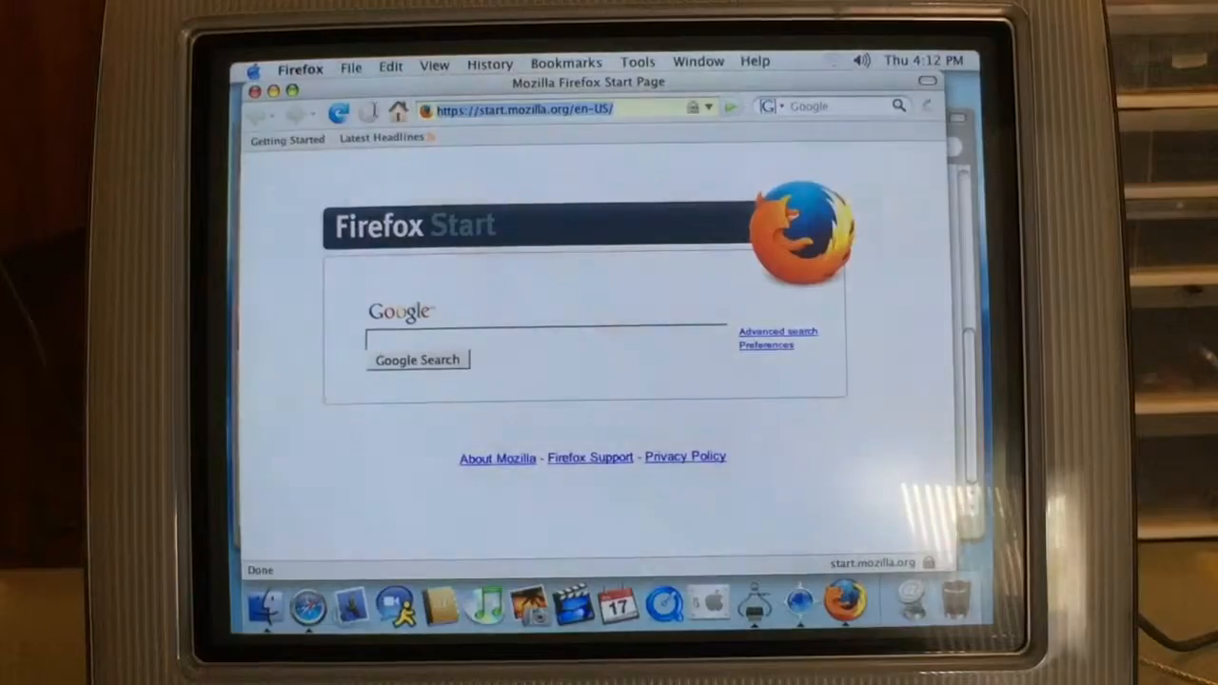
text(msn.com/)
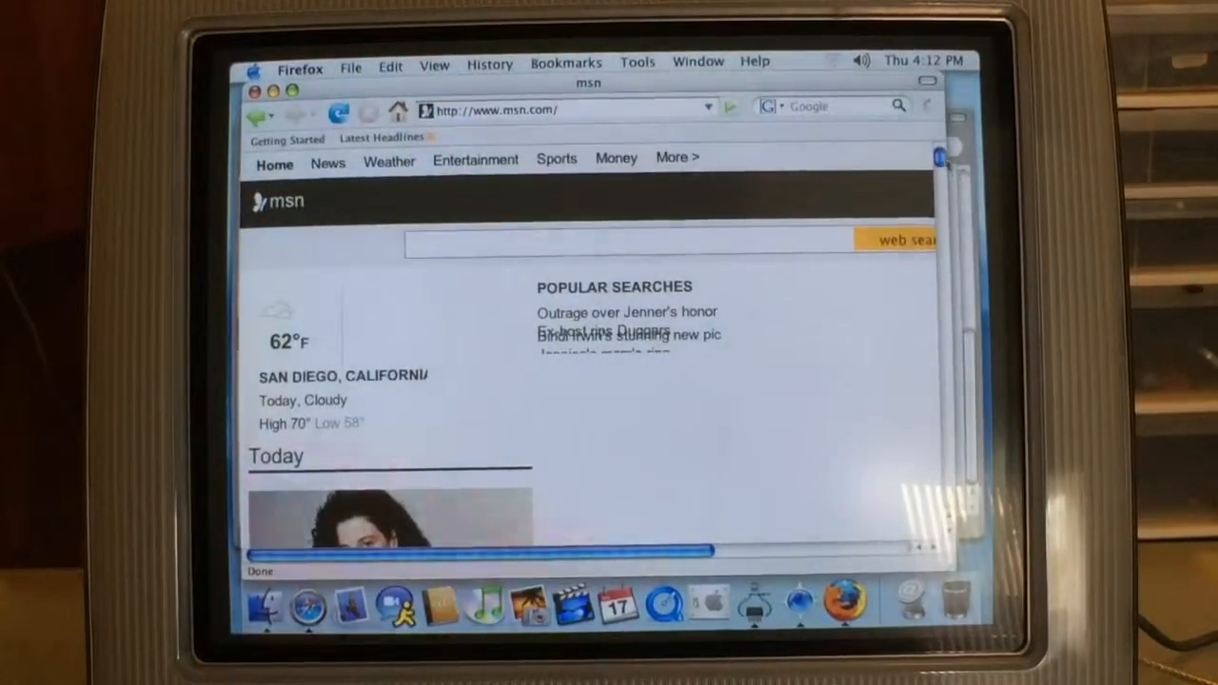
scroll(down, 3)
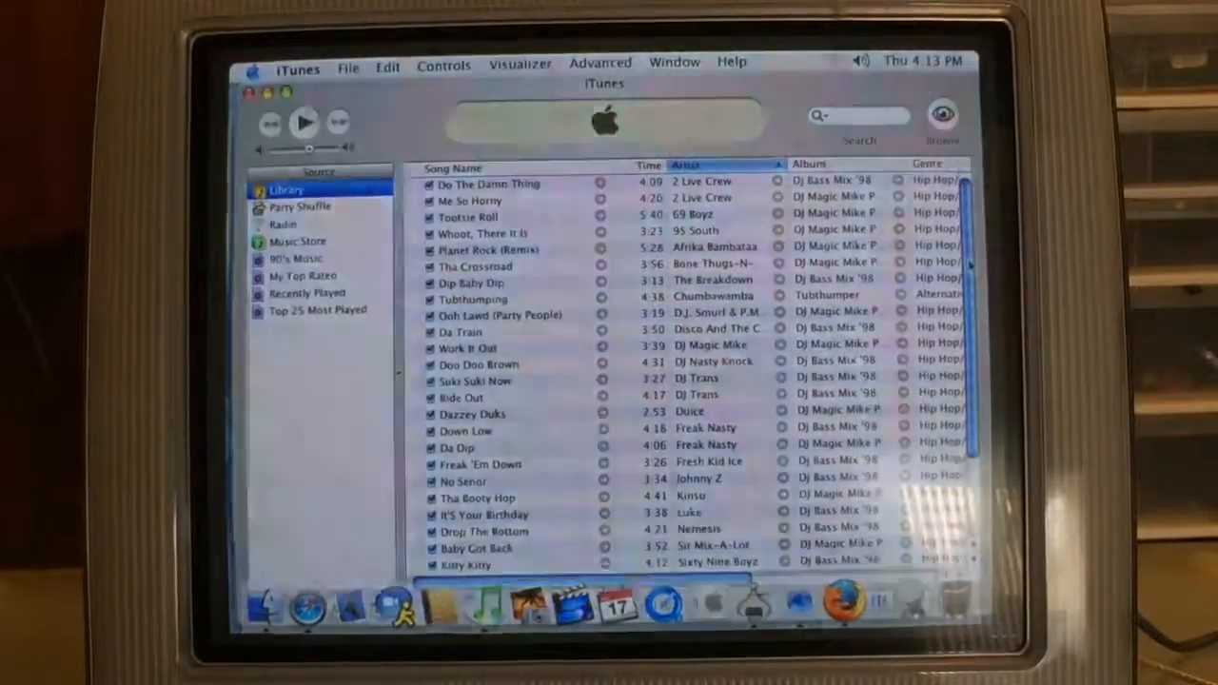
Scroll through the iTunes Library song list before returning to the Applications folder
scroll(down, 3)
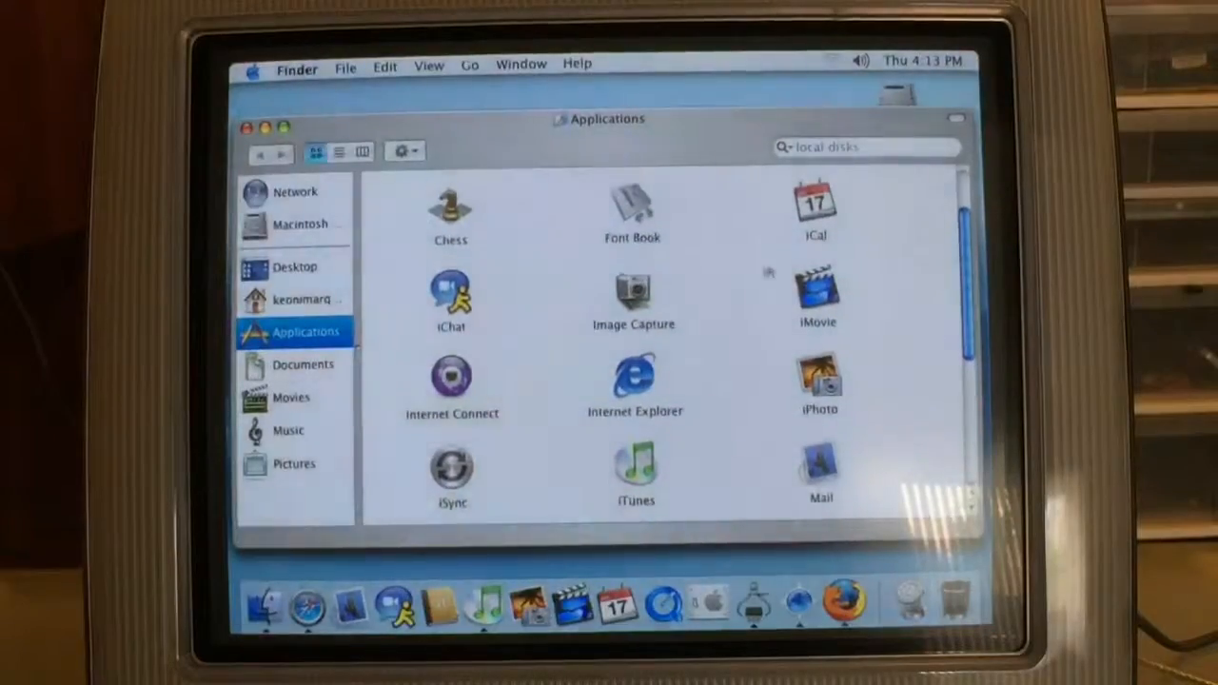
Launch iMovie and accept the 1024 x 768 screen size warning that closes it
click(817, 289)
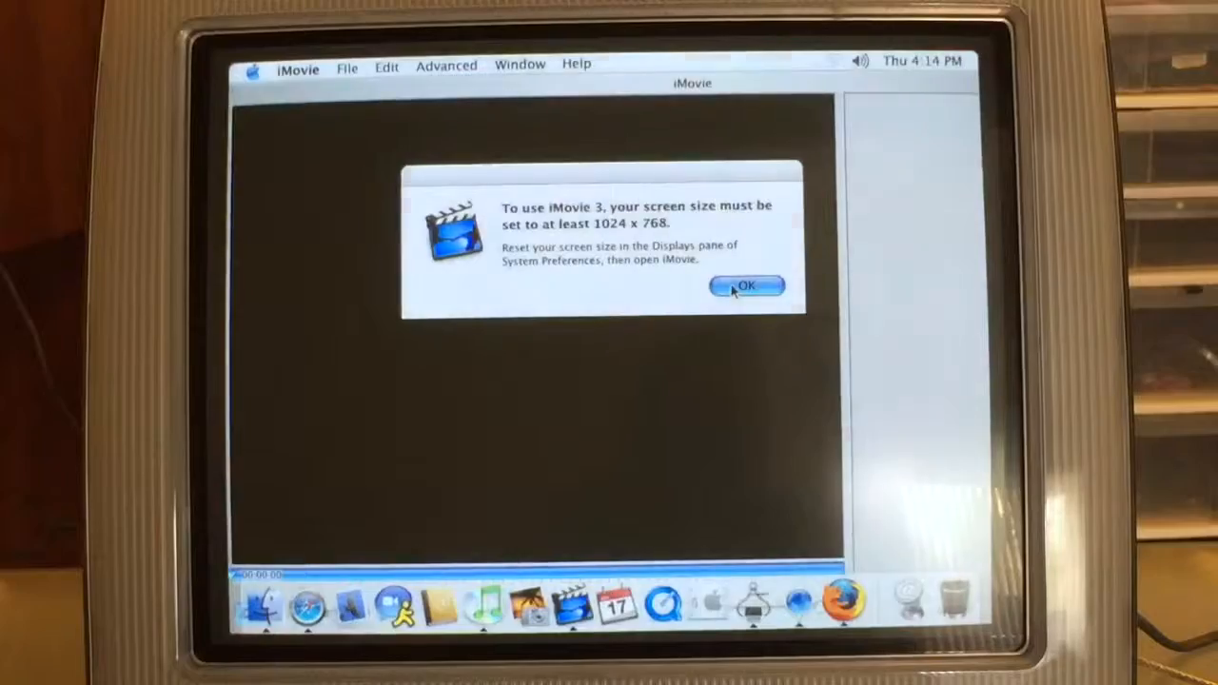
click(748, 286)
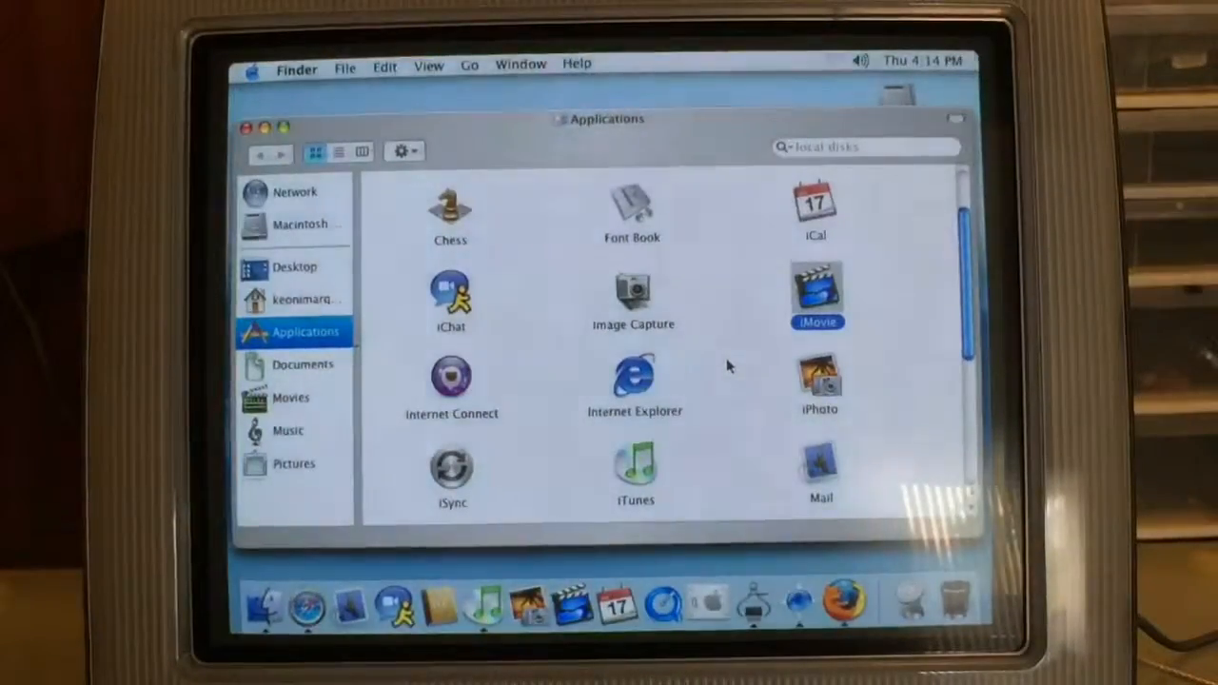
mouse_move(670, 360)
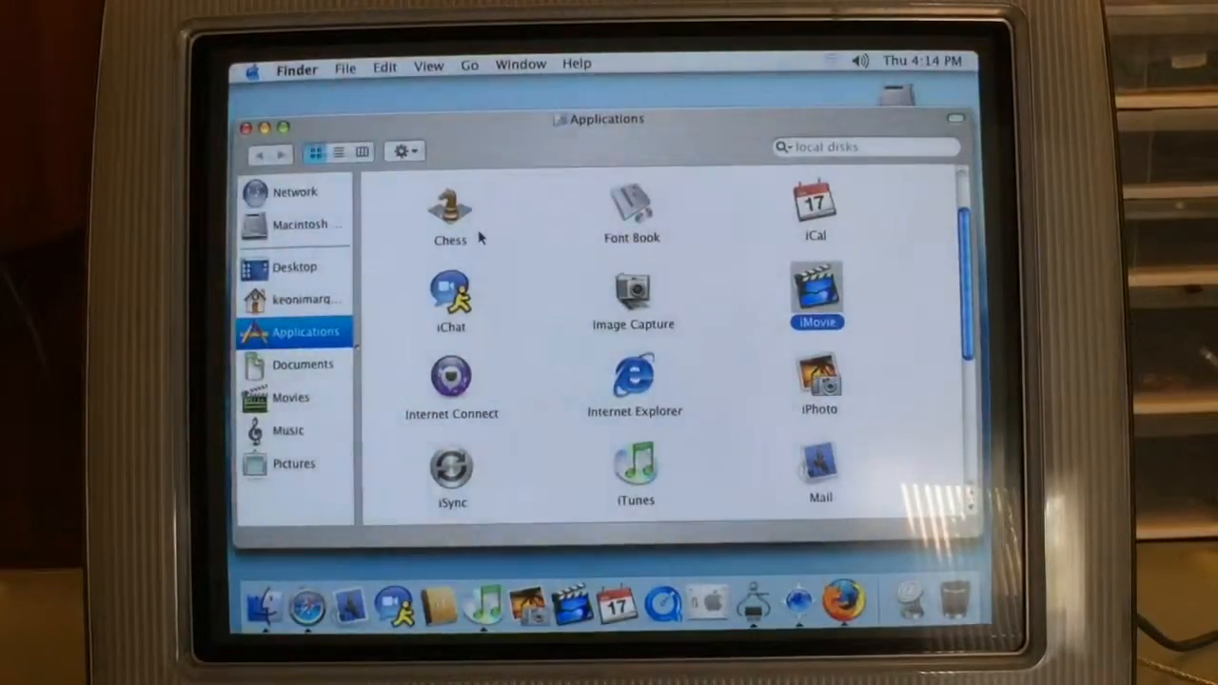
Launch Chess from the Applications folder, starting a new game awaiting White's move
click(450, 205)
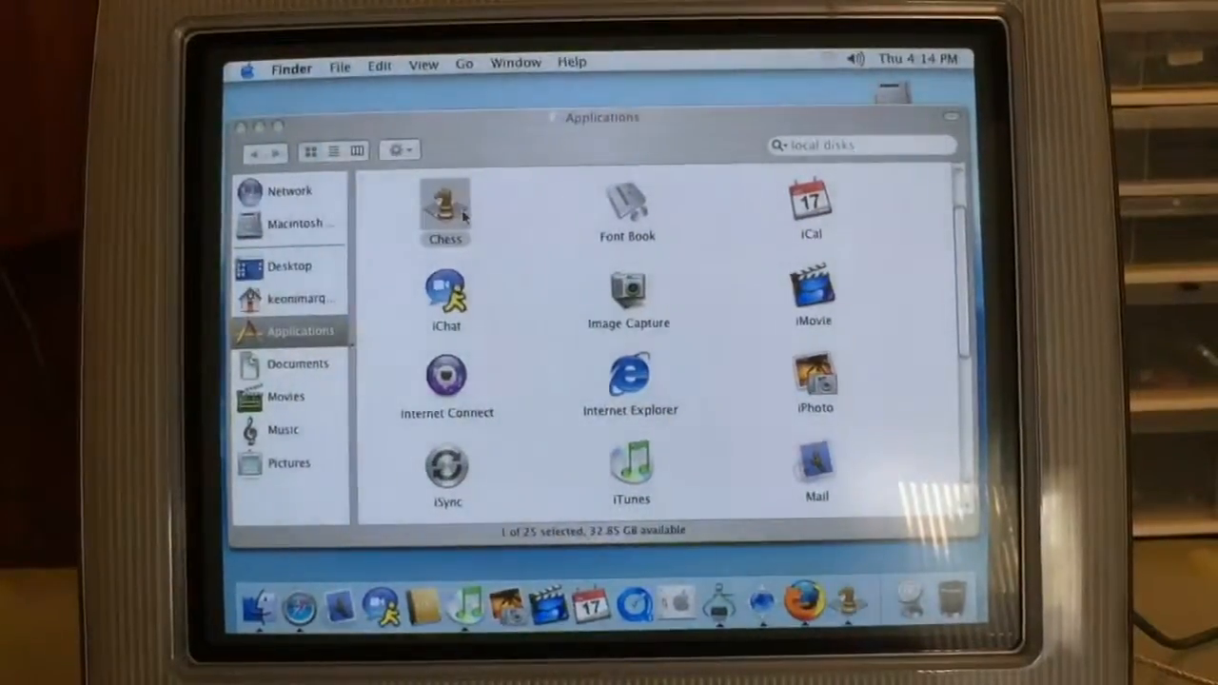
double_click(446, 206)
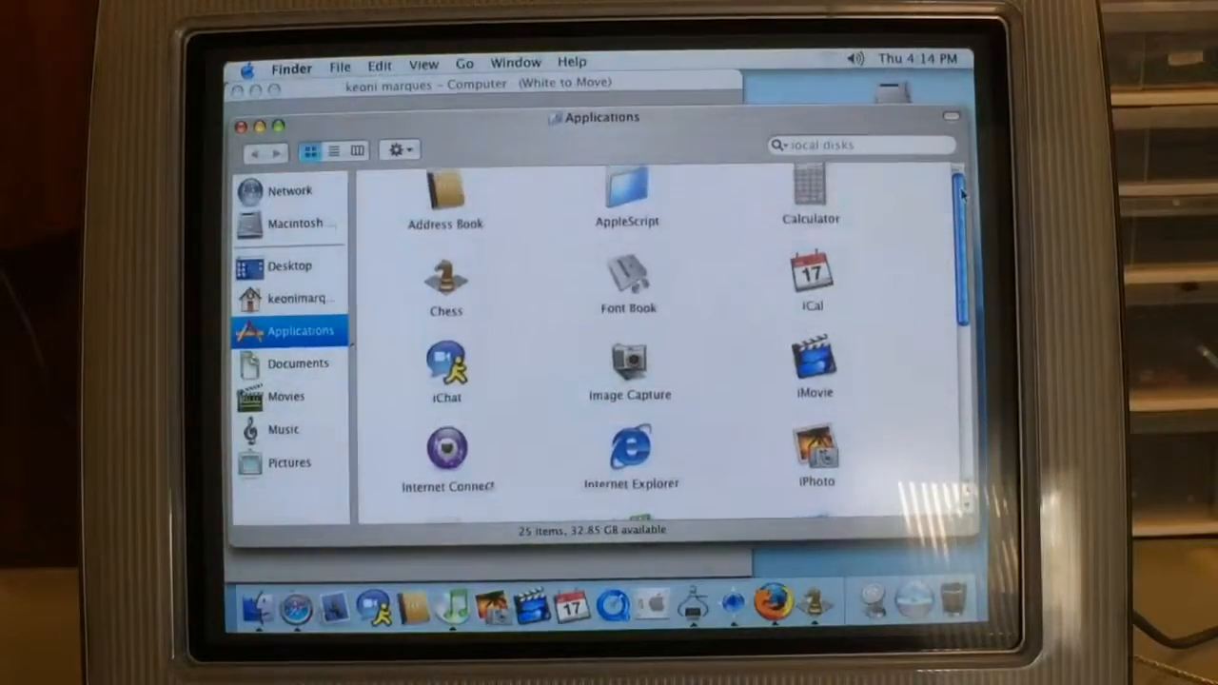
Launch iCal and then Calculator from the Applications folder
click(813, 282)
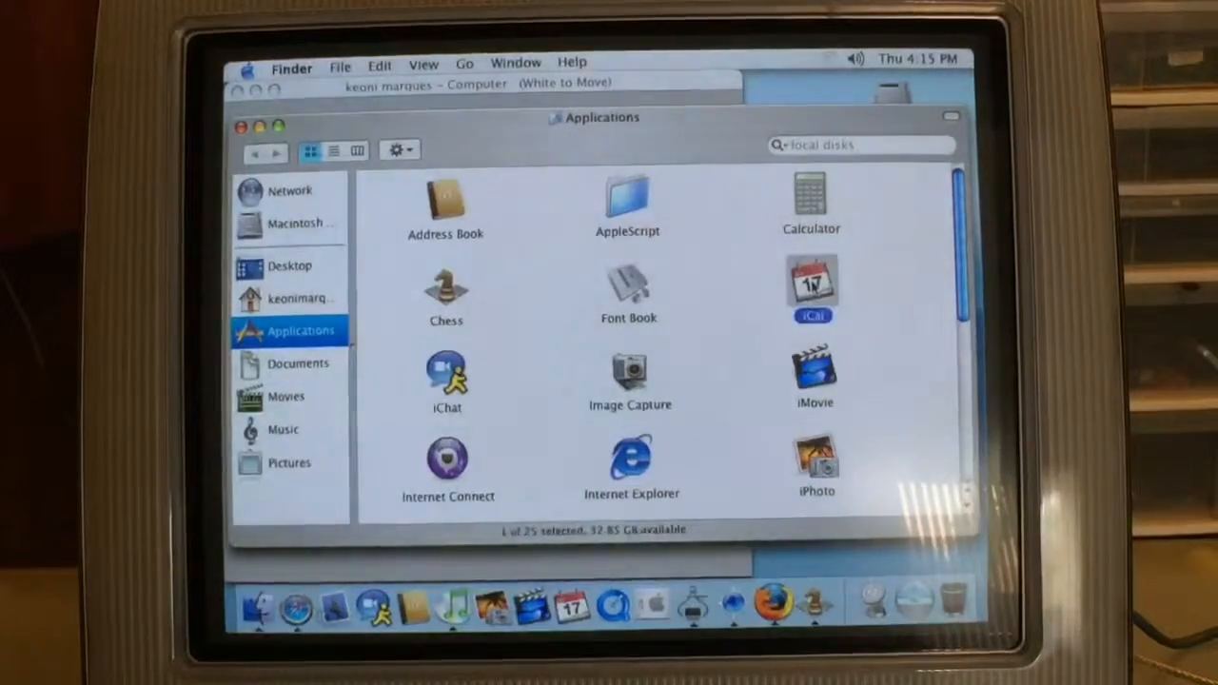
click(811, 199)
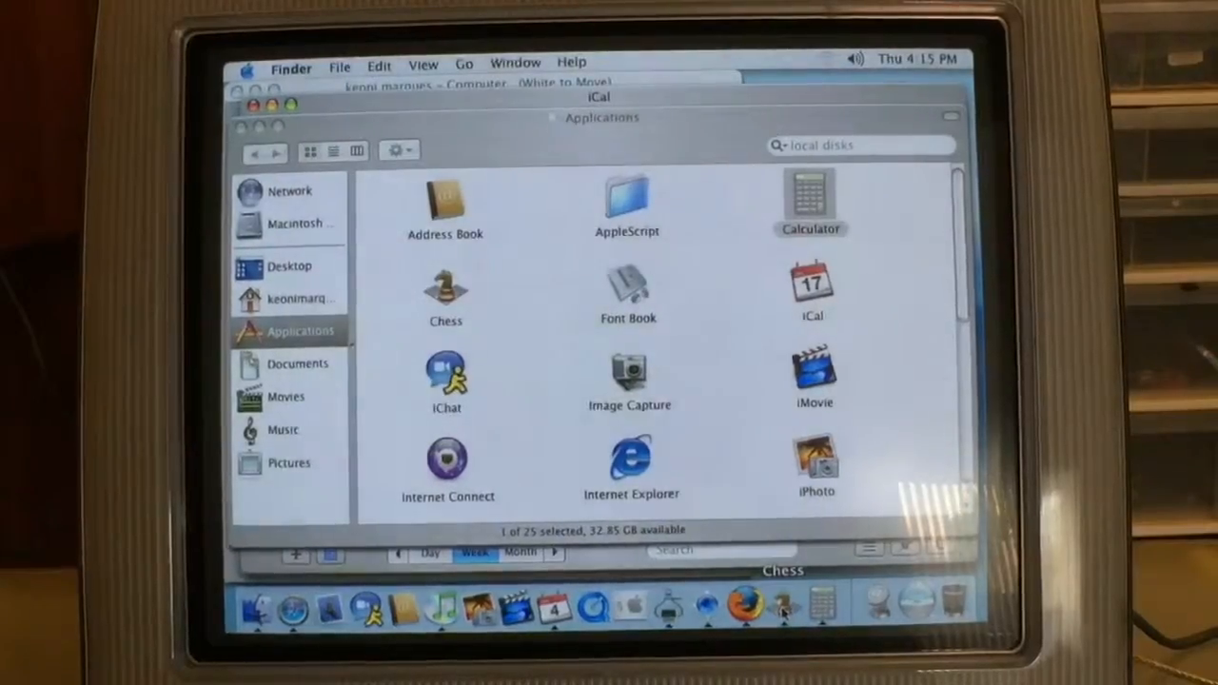
double_click(811, 194)
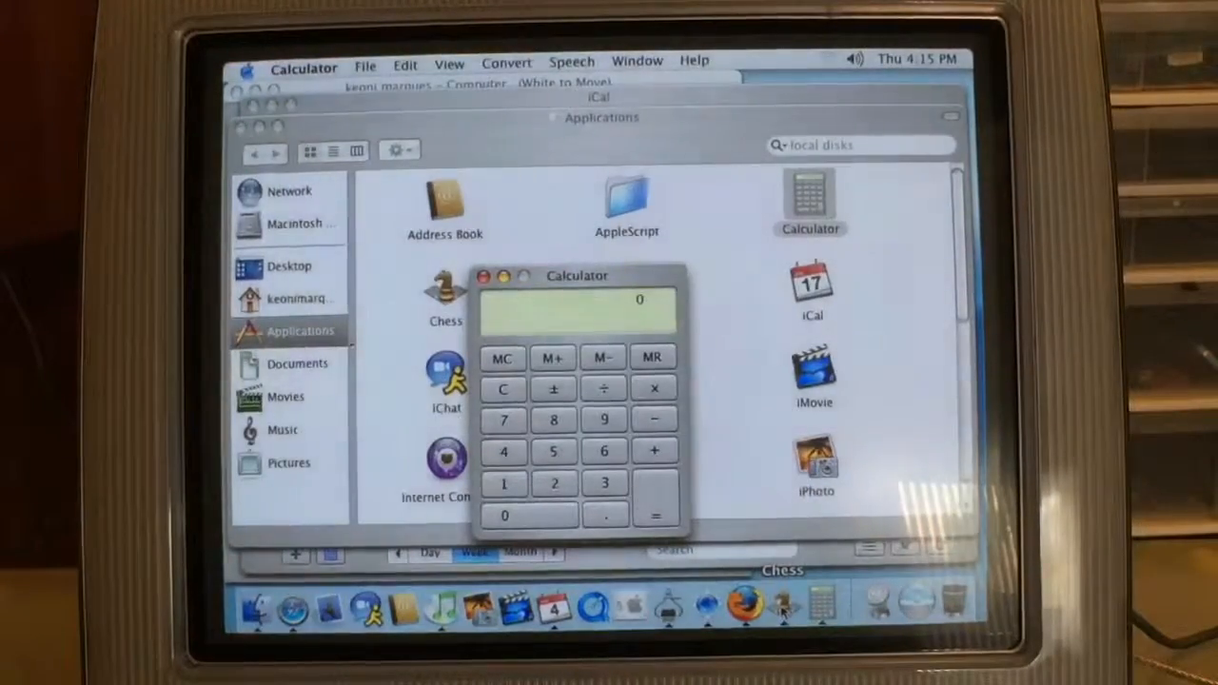
Hide the Chess game from the Dock and close the Calculator window
right_click(788, 605)
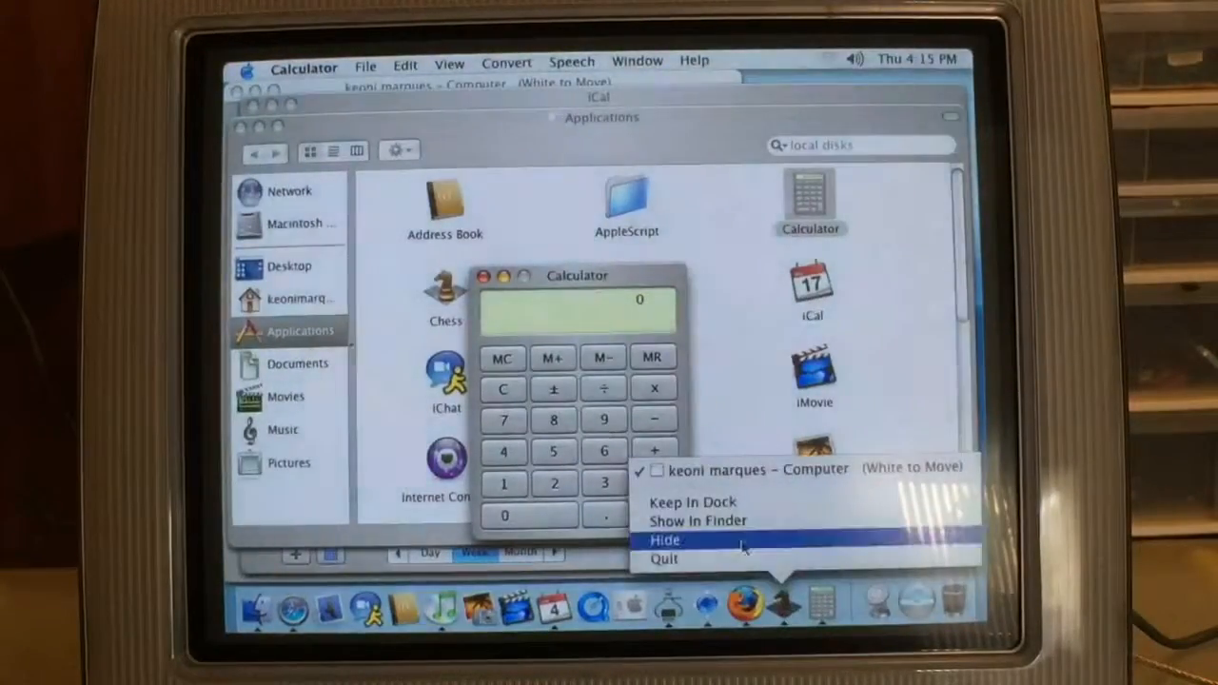
click(663, 541)
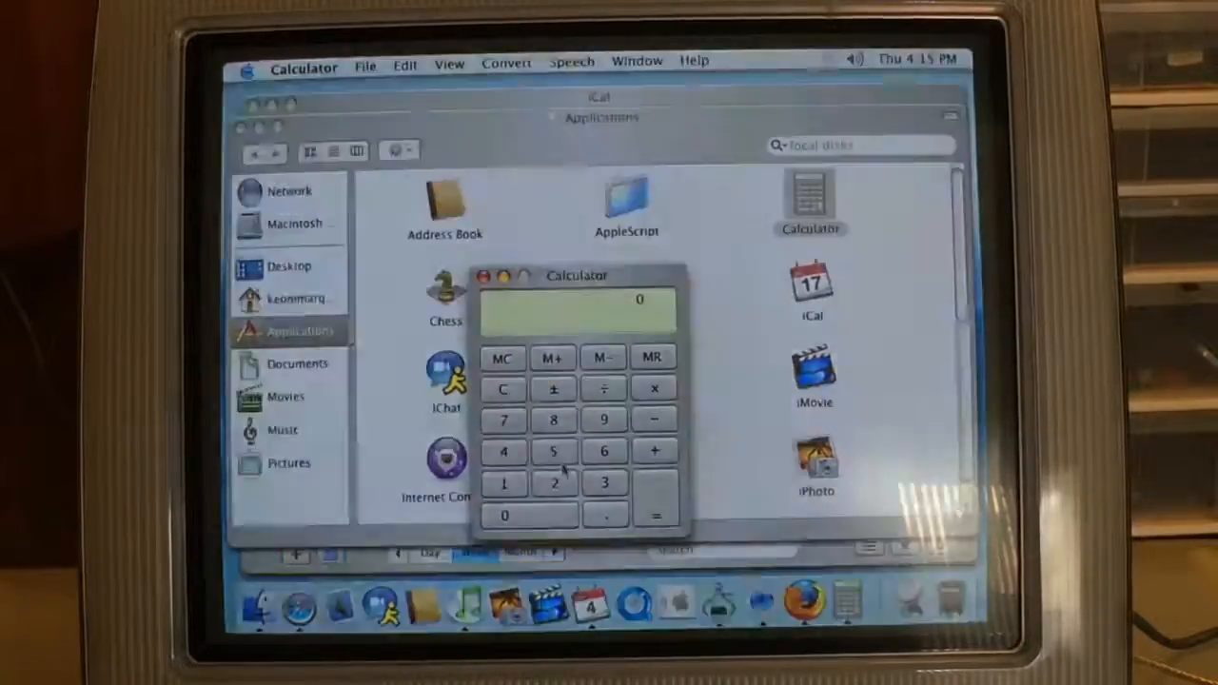
click(552, 451)
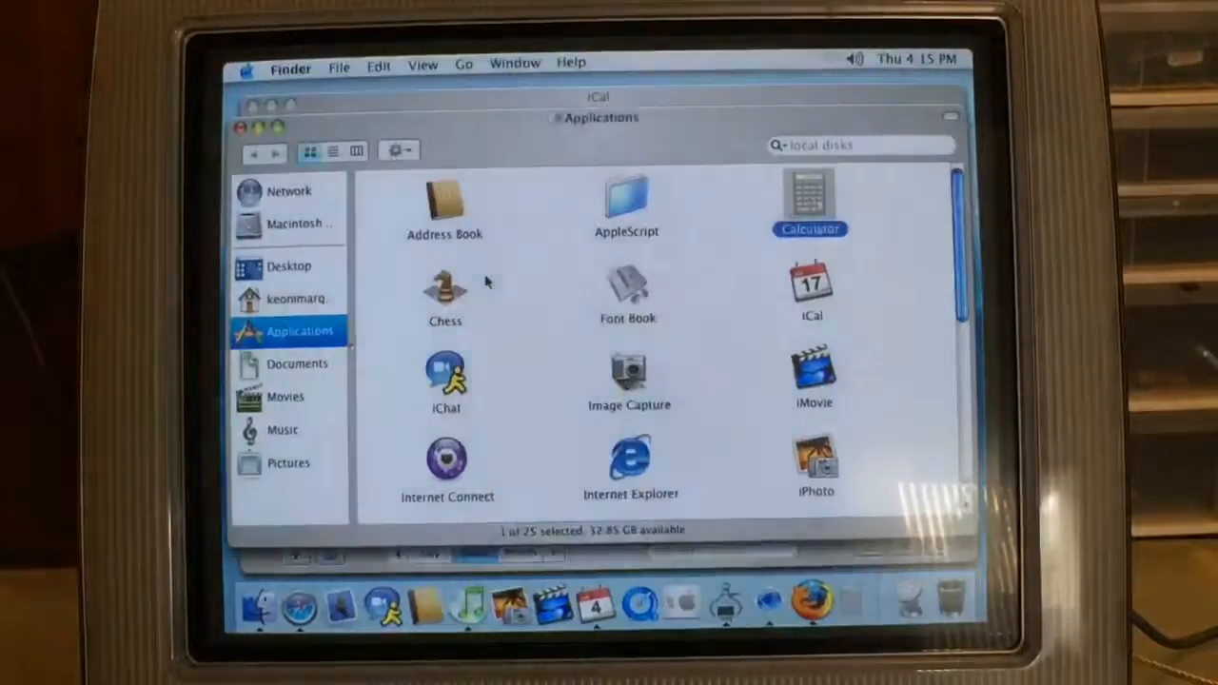
Launch Stickies from the Applications folder so its welcome reminder note appears
double_click(811, 285)
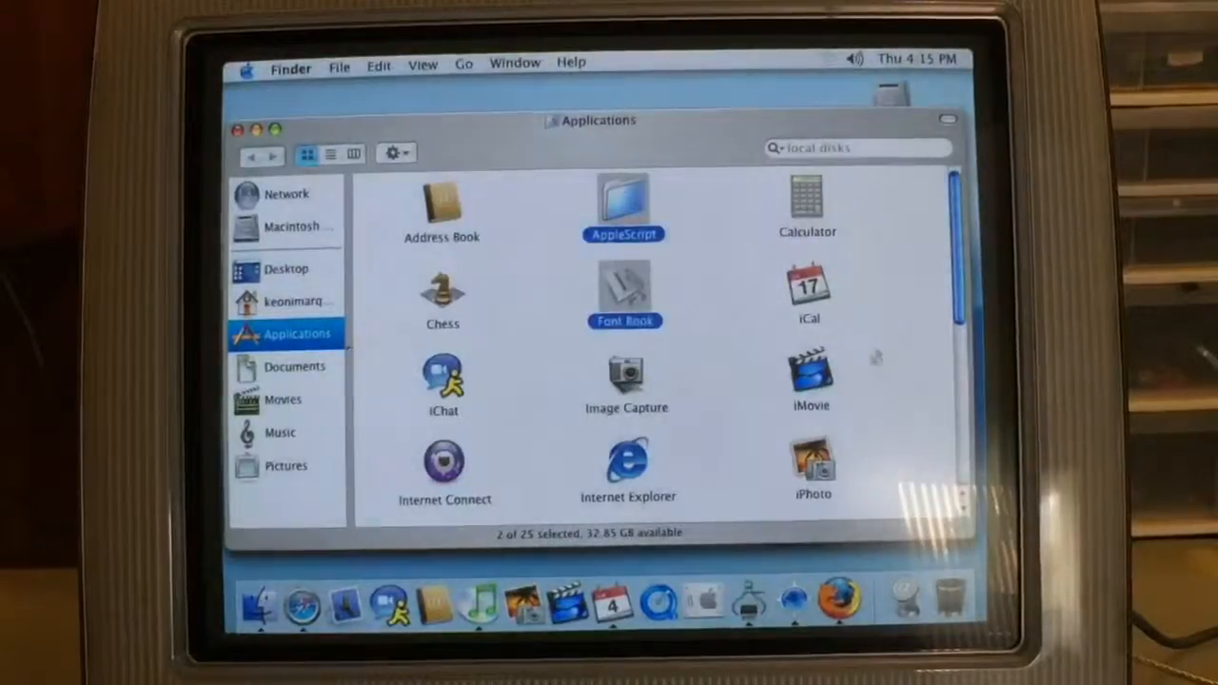
scroll(down, 3)
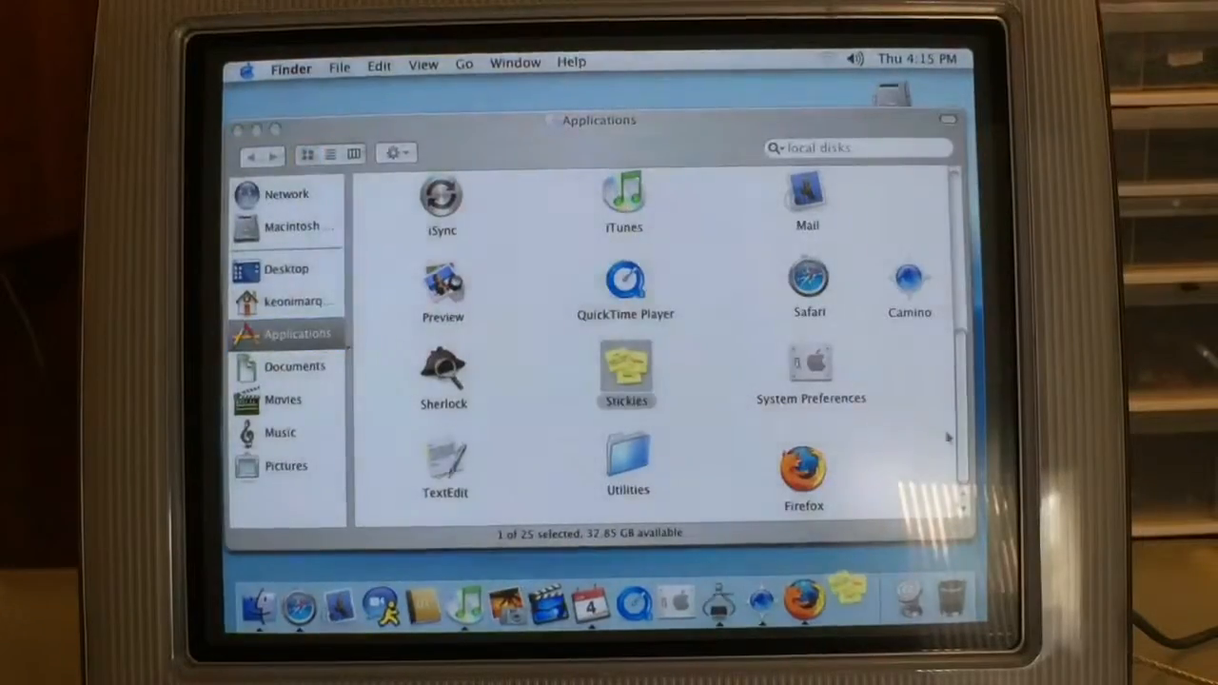
click(626, 371)
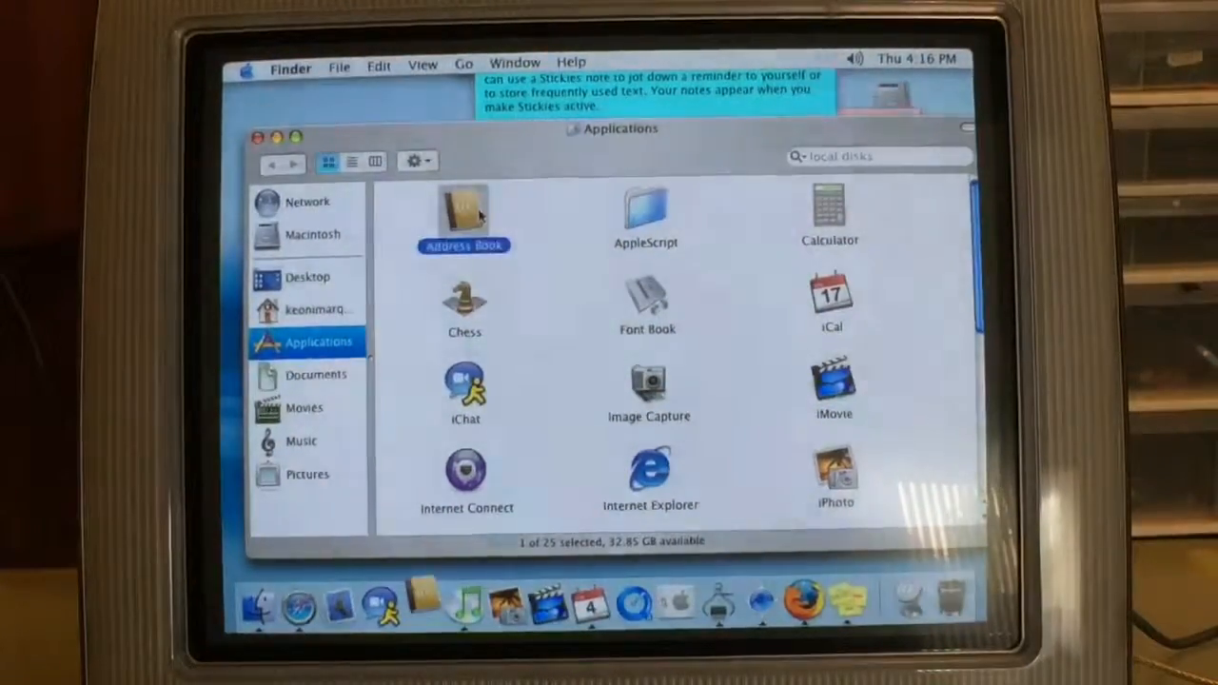
double_click(465, 211)
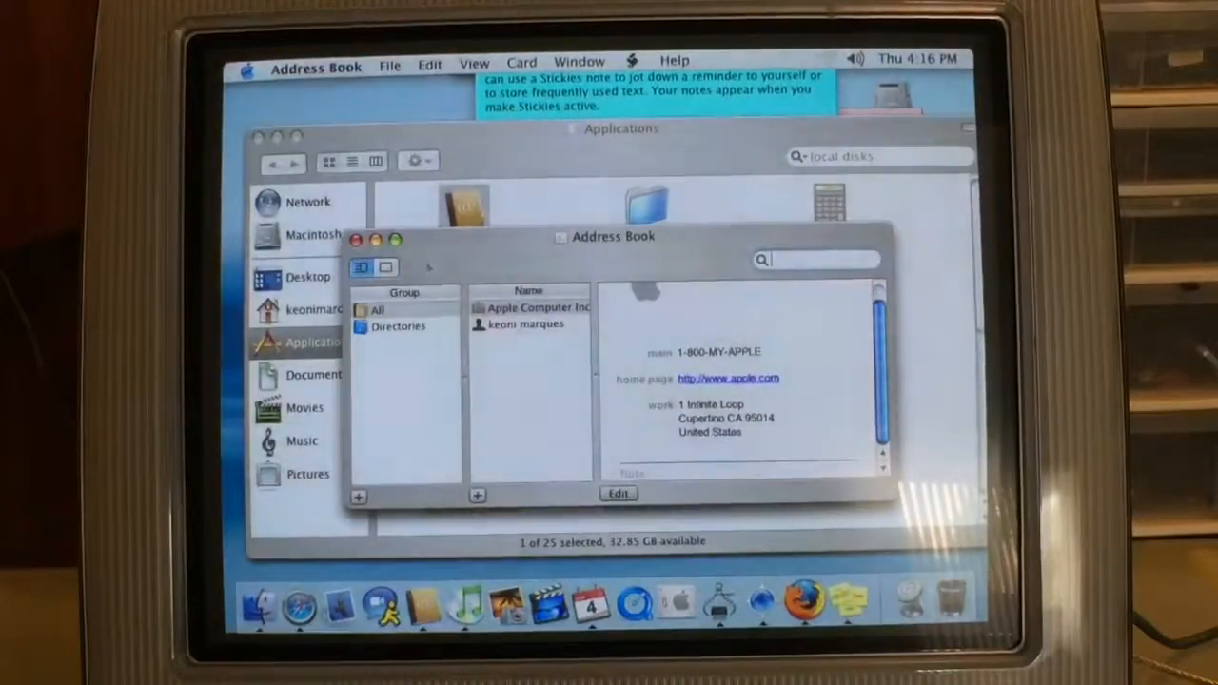
click(355, 240)
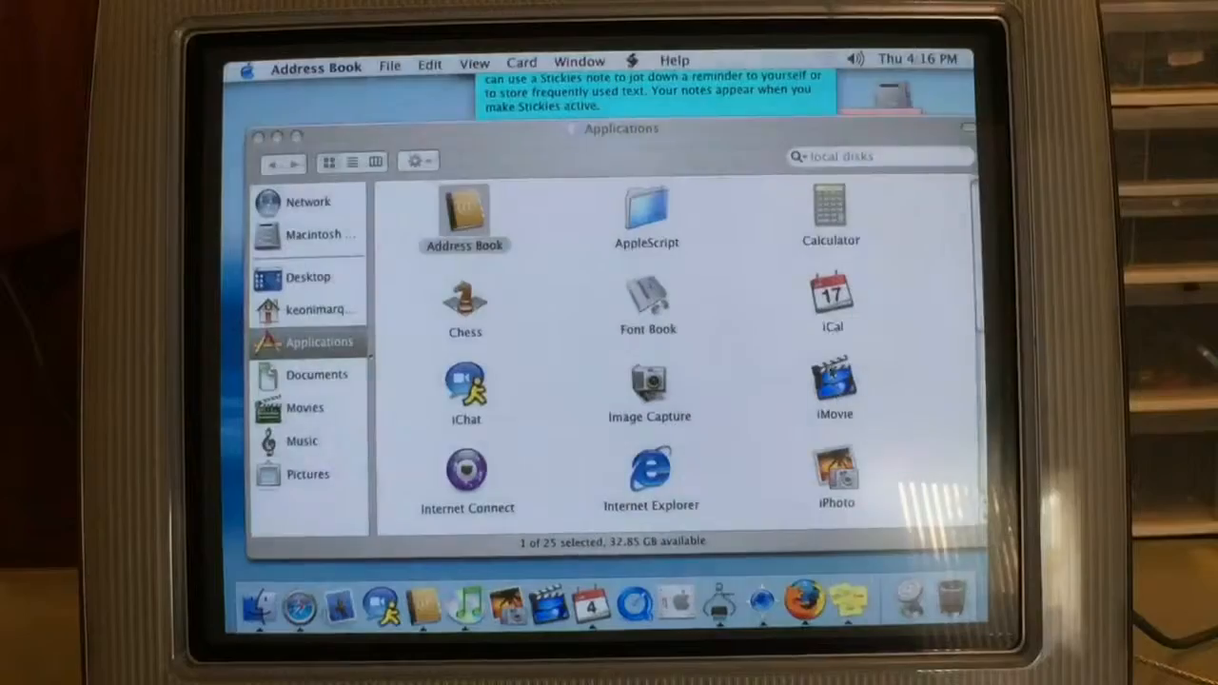
click(834, 472)
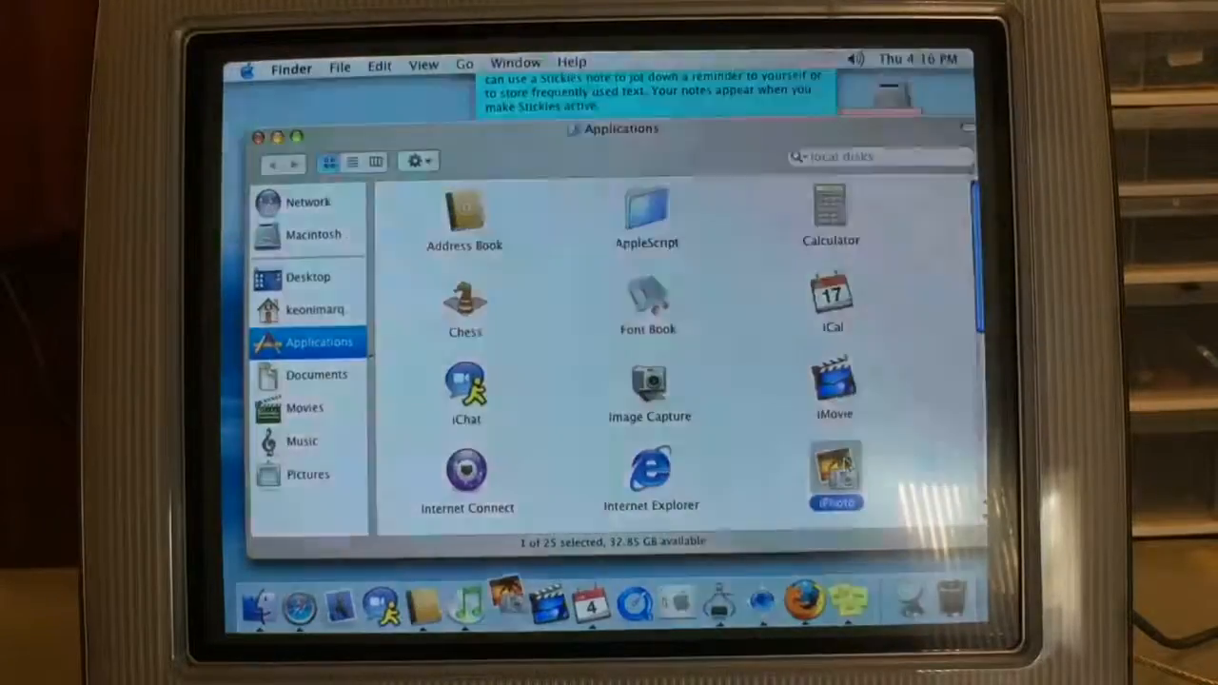
double_click(834, 466)
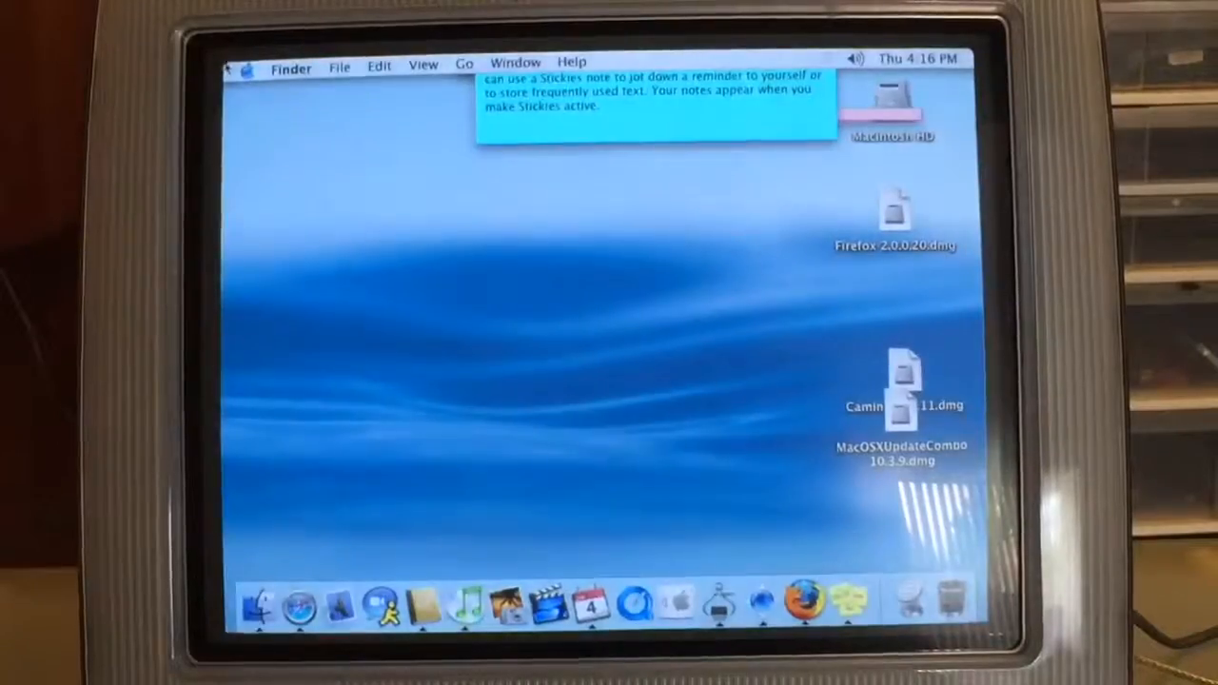
Bring up the Apple menu with the Shut Down command over the desktop
click(249, 66)
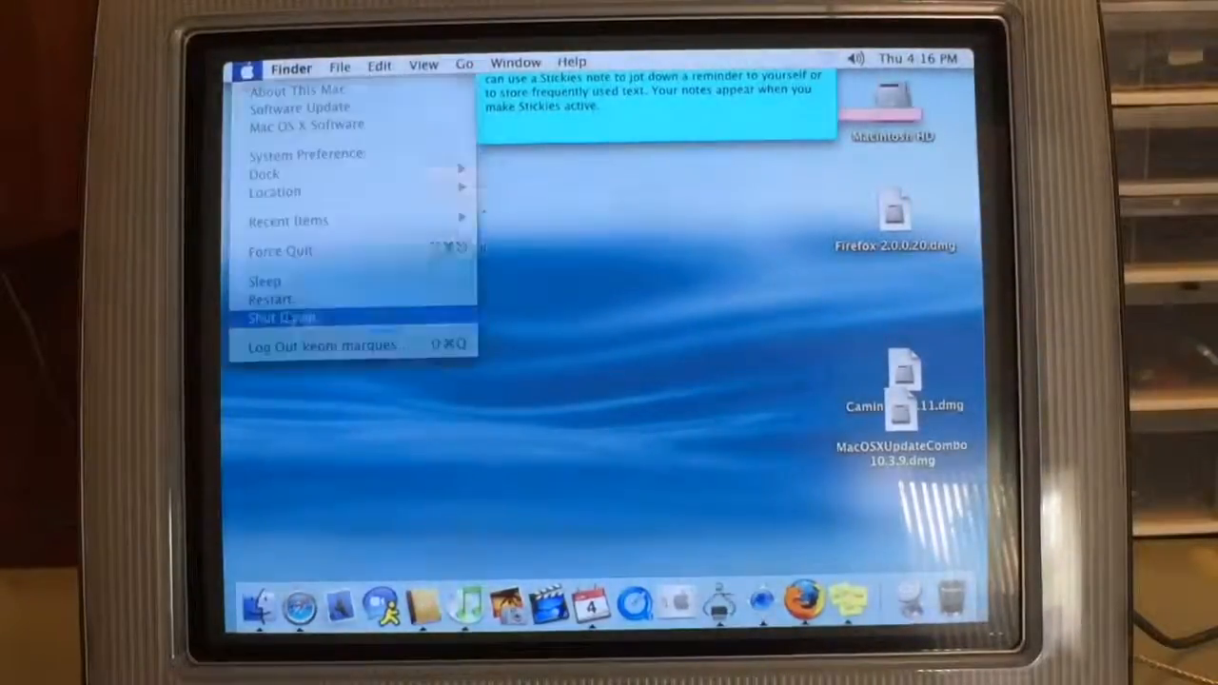